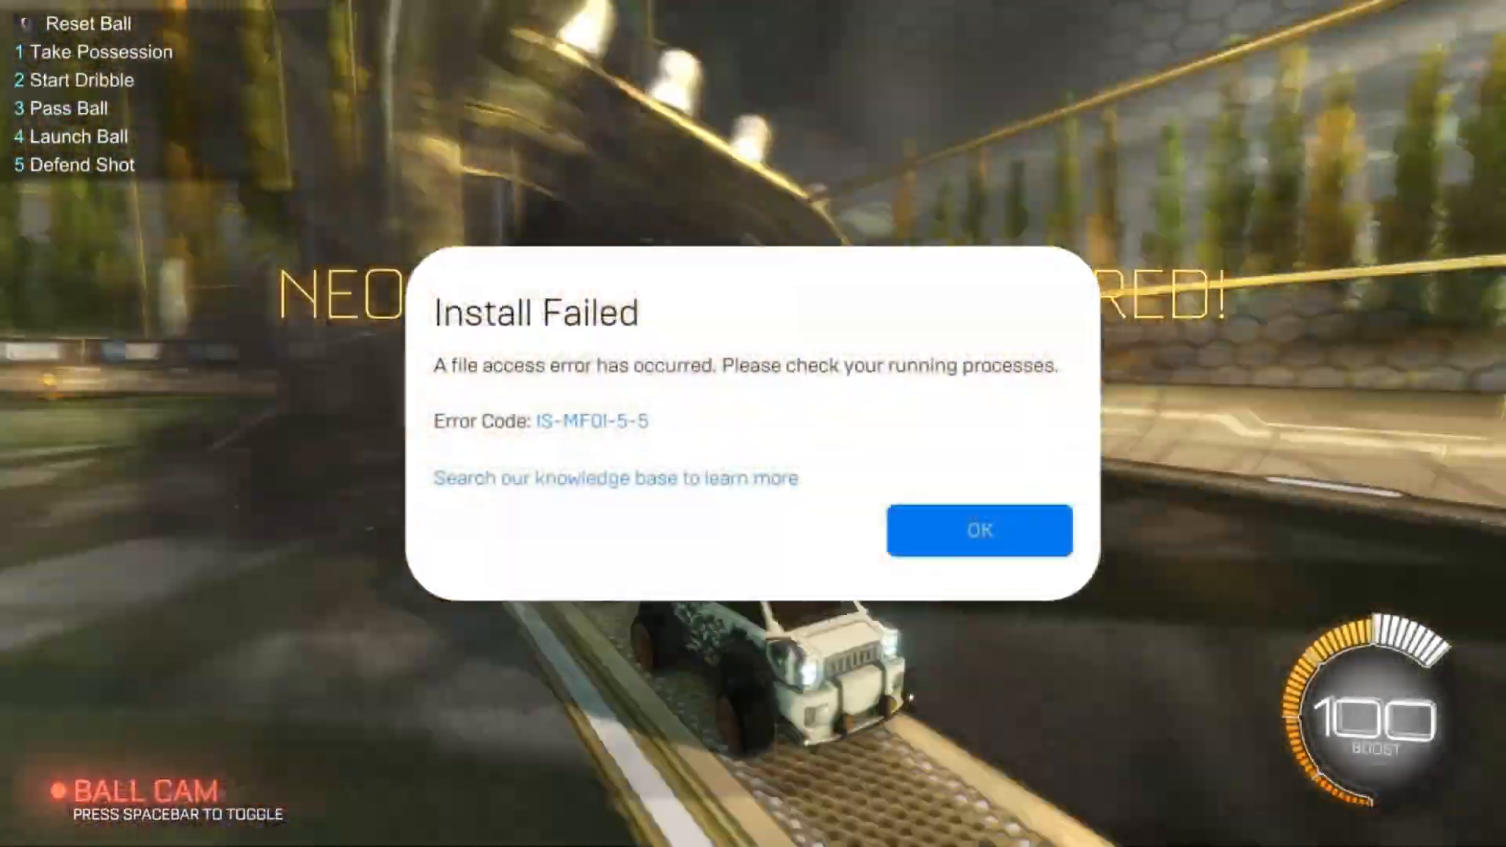
- Dismiss the Rocket League Install Failed error IS-MF01-5-5 with OK
{"action": "left_click", "coordinate": [980, 530]}
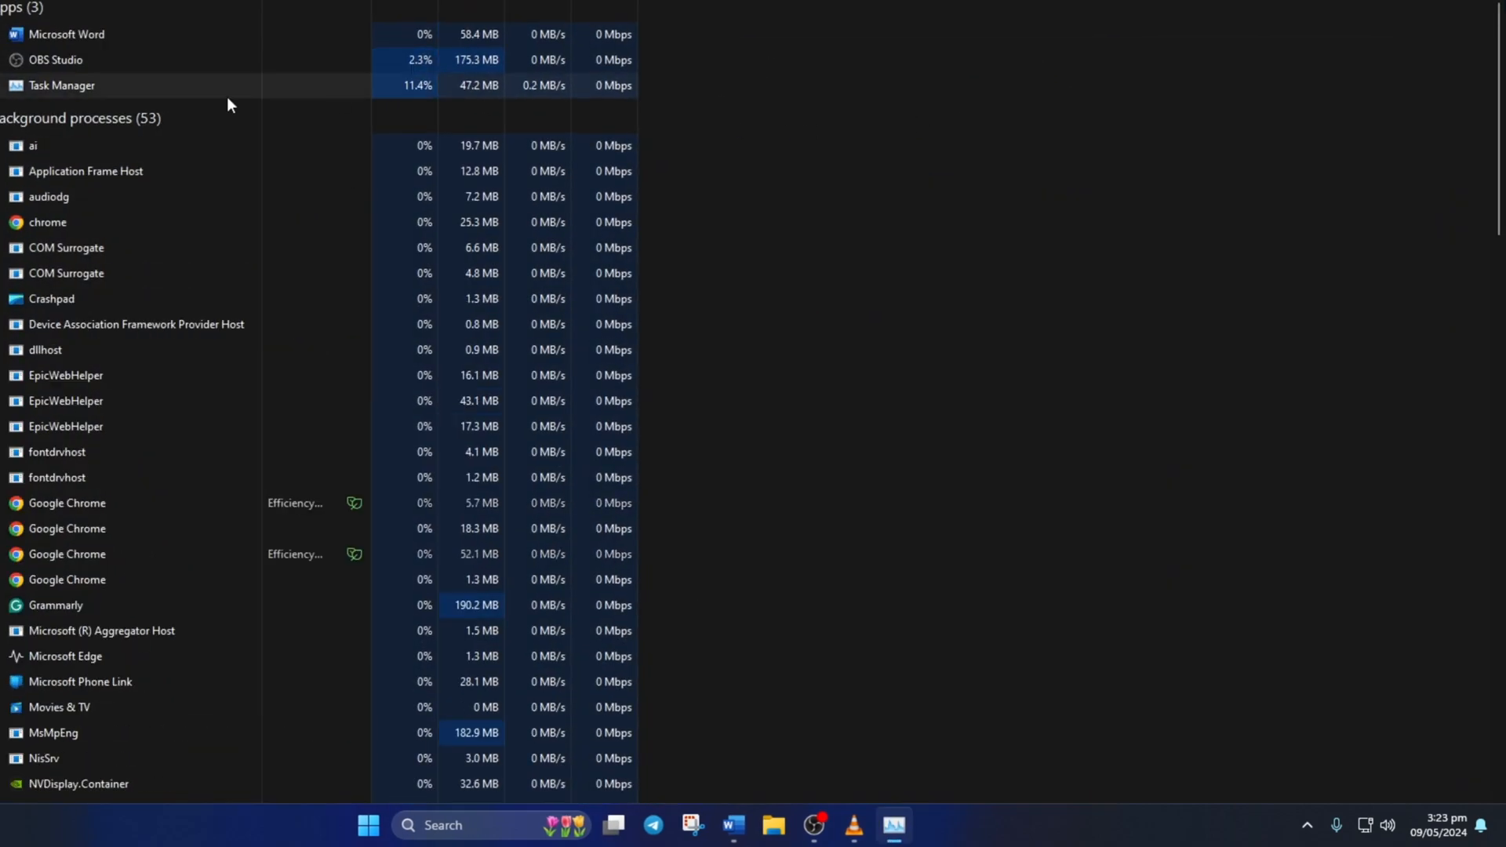
- Disable Google Chrome, Microsoft Edge and Mobile devices as startup apps in Task Manager
{"action": "left_click", "coordinate": [79, 202]}
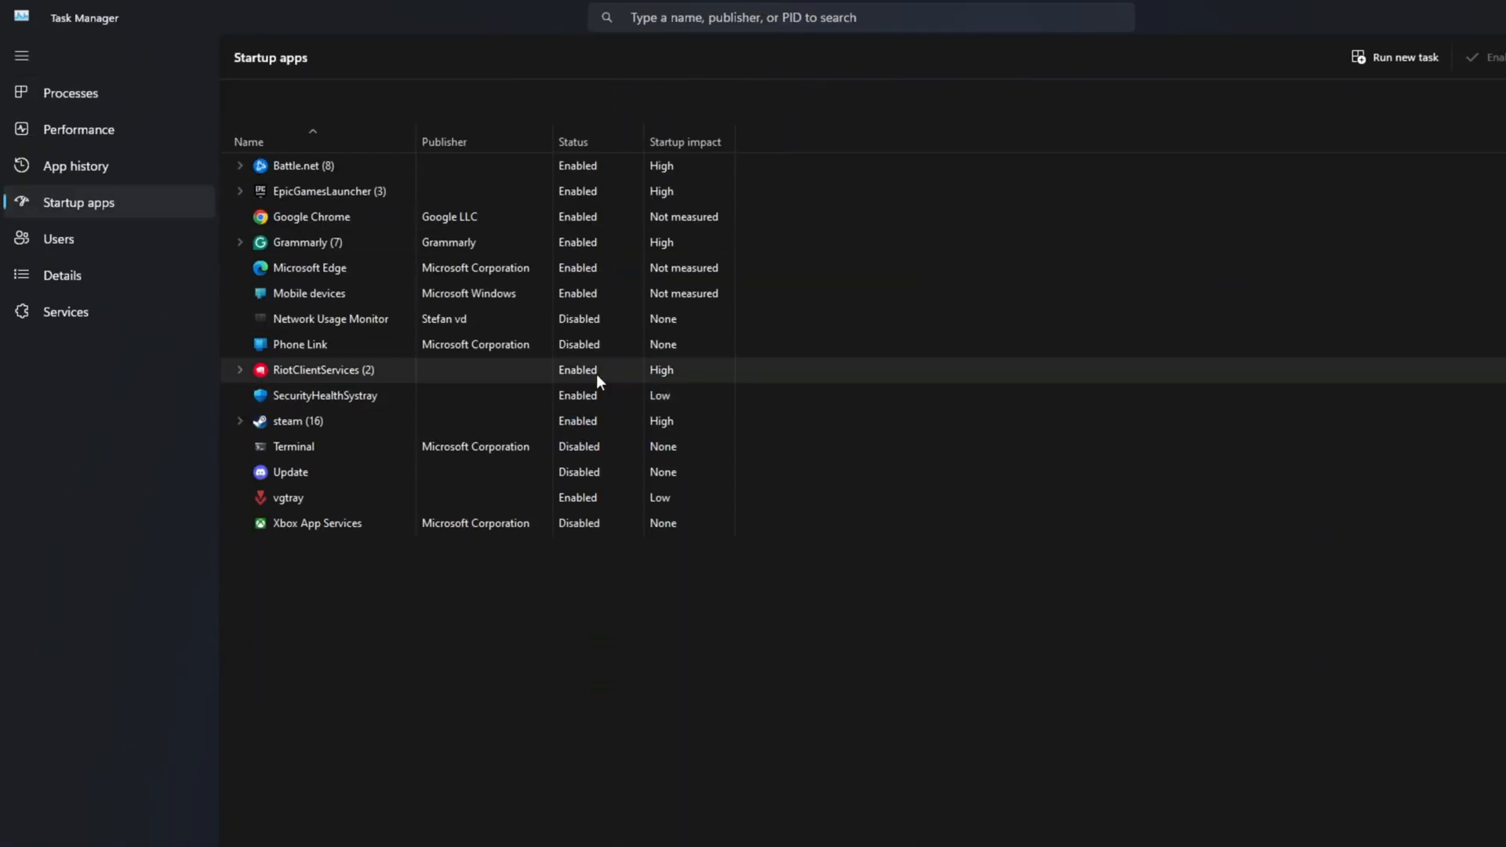
{"action": "right_click", "coordinate": [311, 217]}
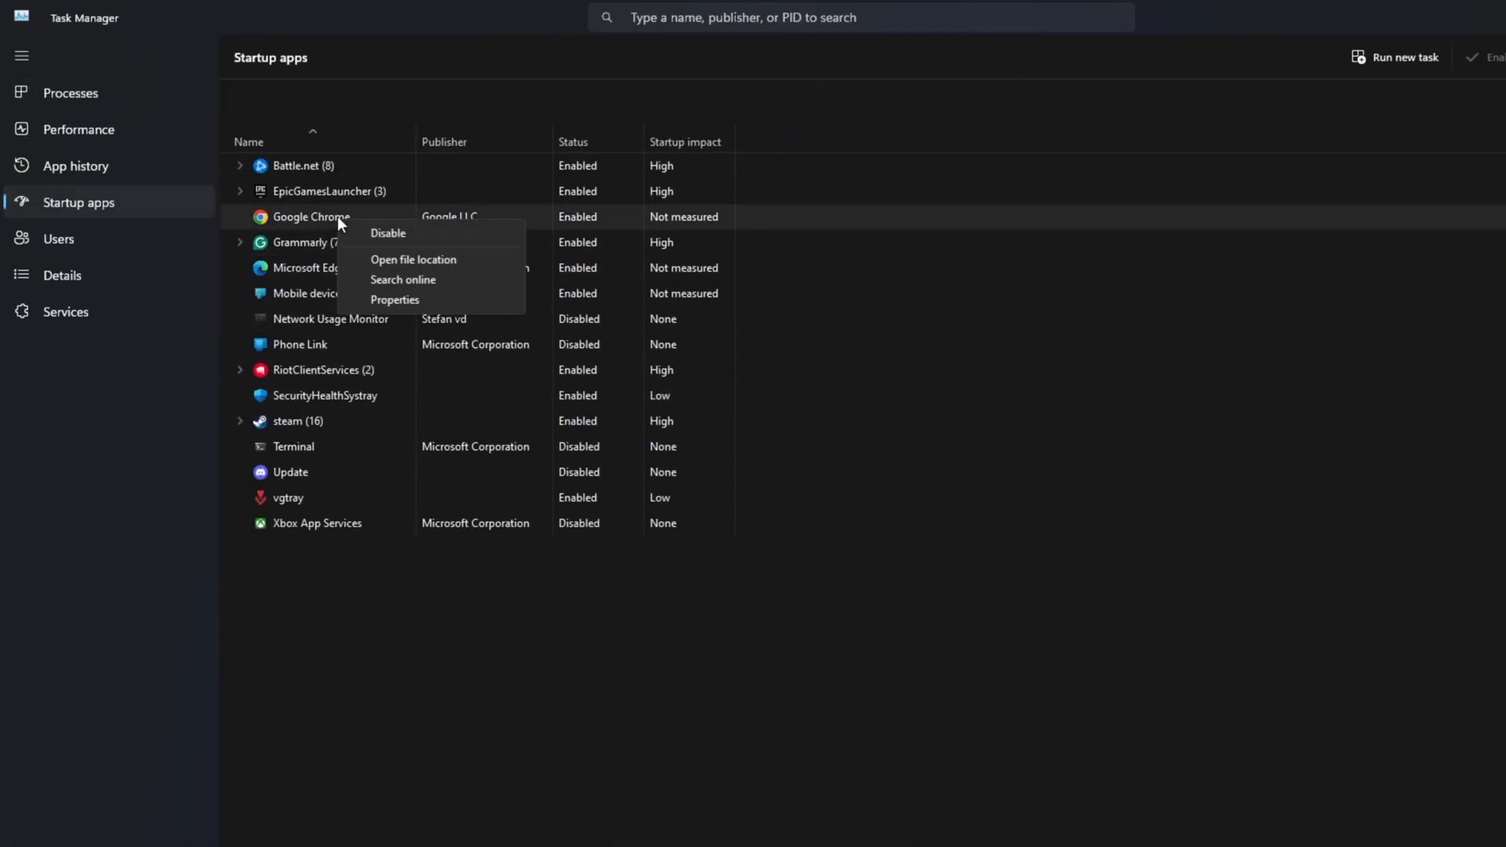
{"action": "left_click", "coordinate": [387, 232]}
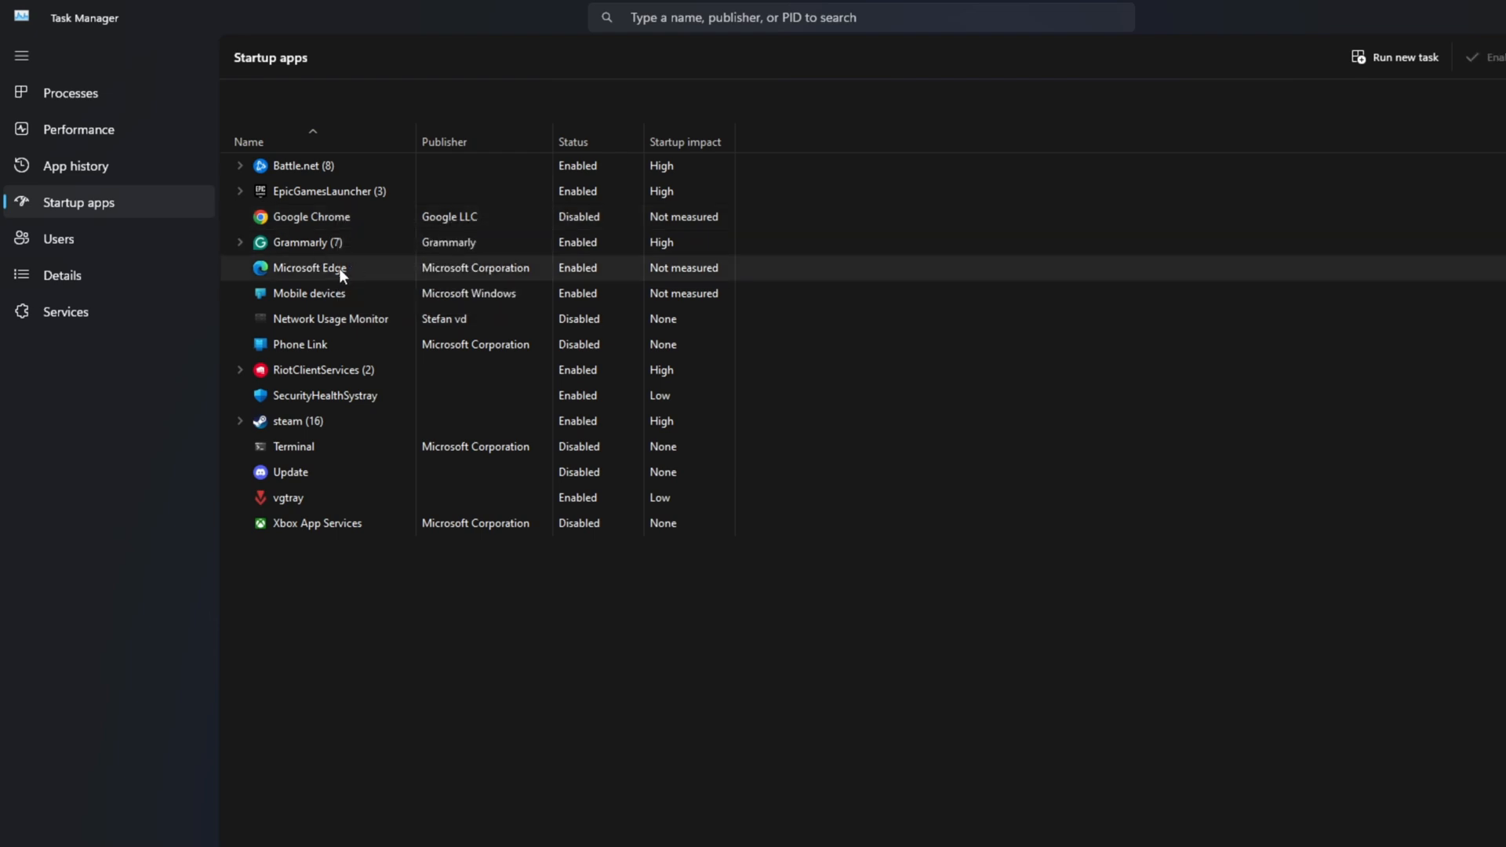
{"action": "left_click", "coordinate": [526, 829]}
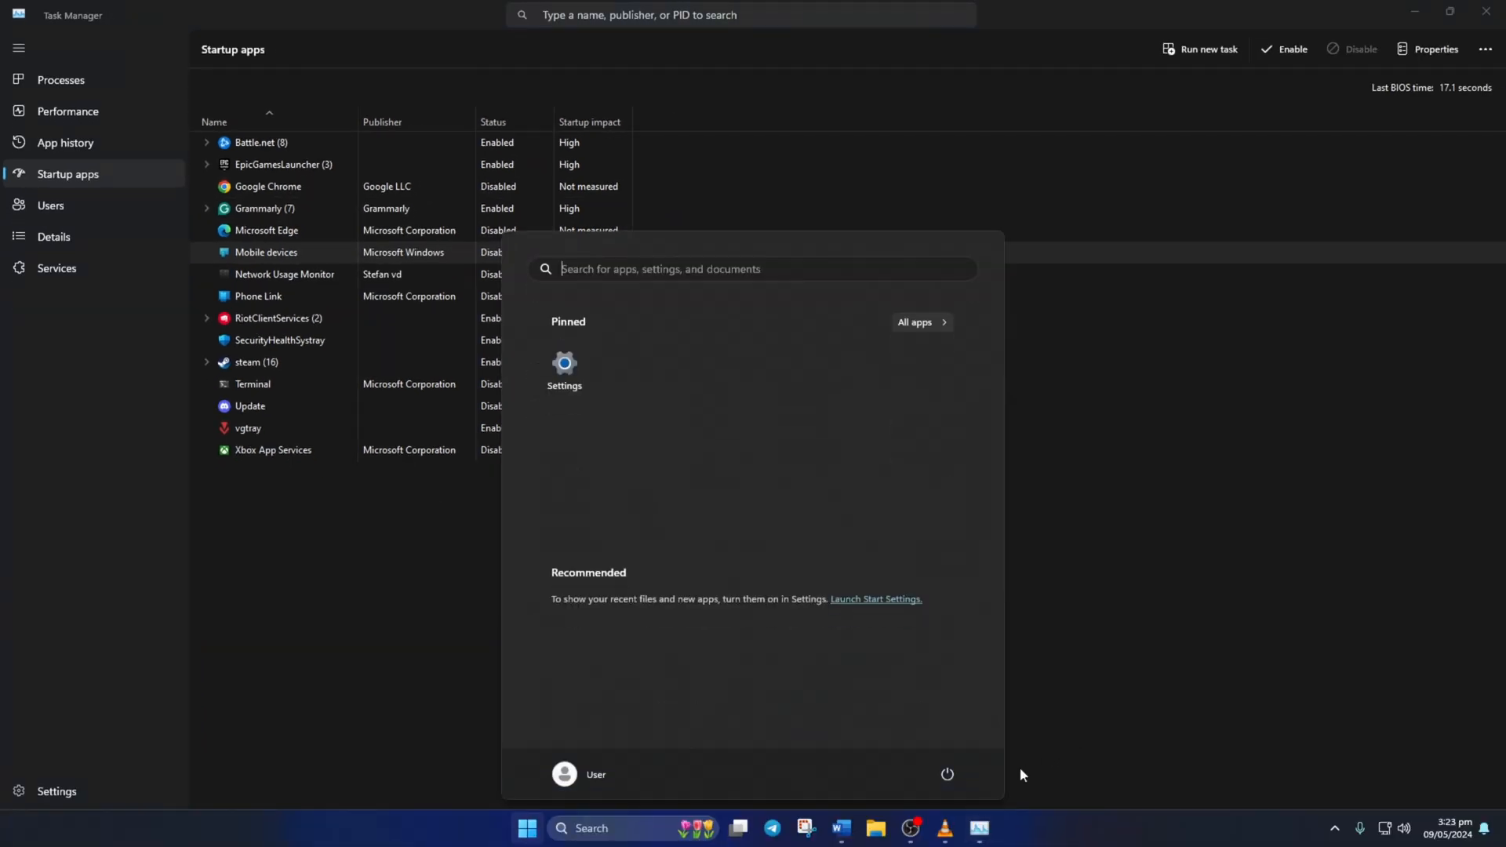
{"action": "left_click", "coordinate": [946, 774]}
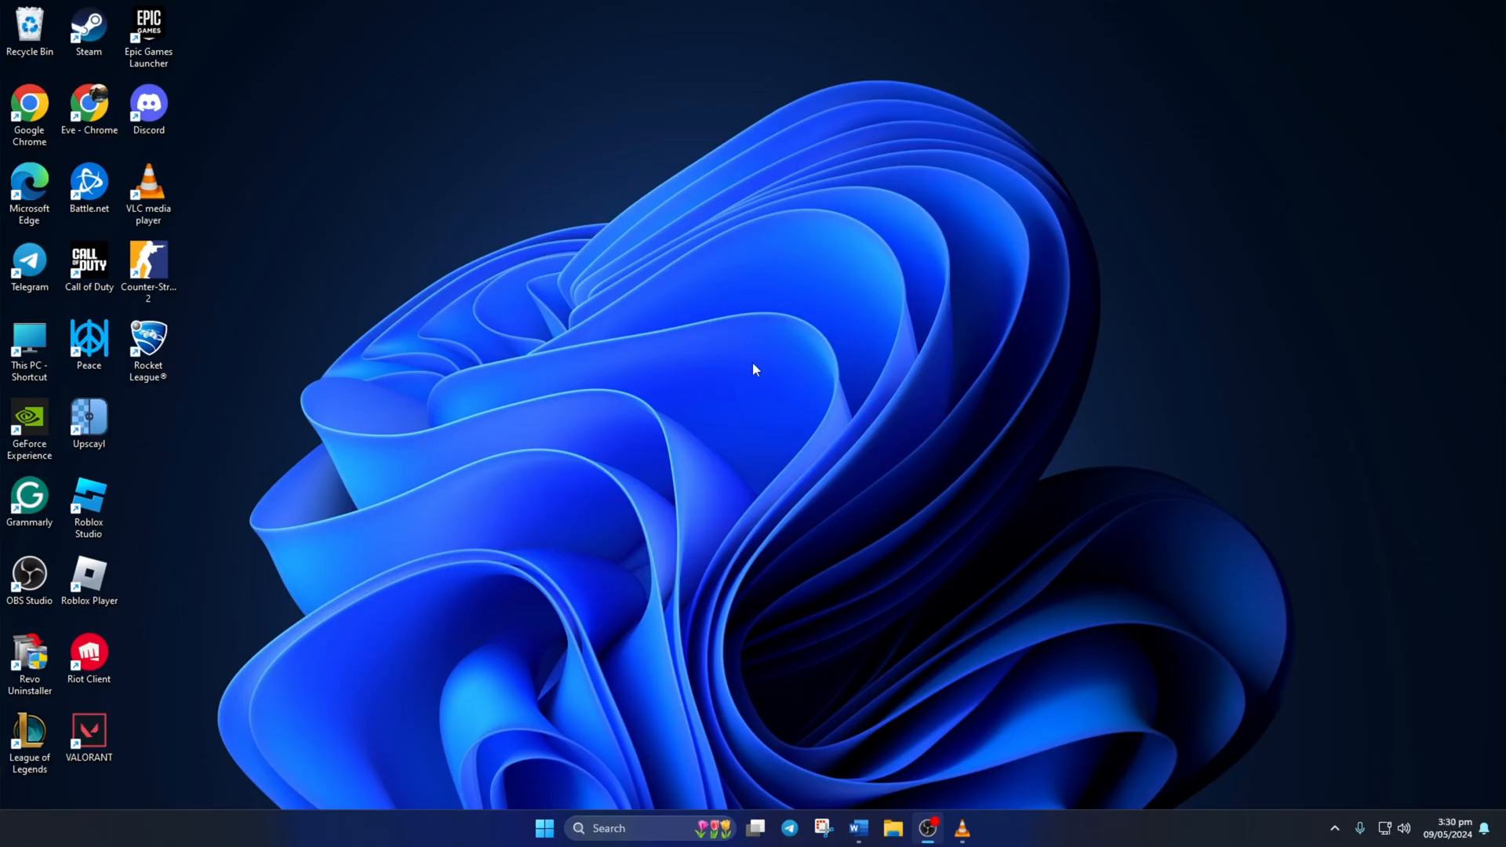
- Search 'Virus' and open the Virus & threat protection best match
{"action": "type", "text": "Viru"}
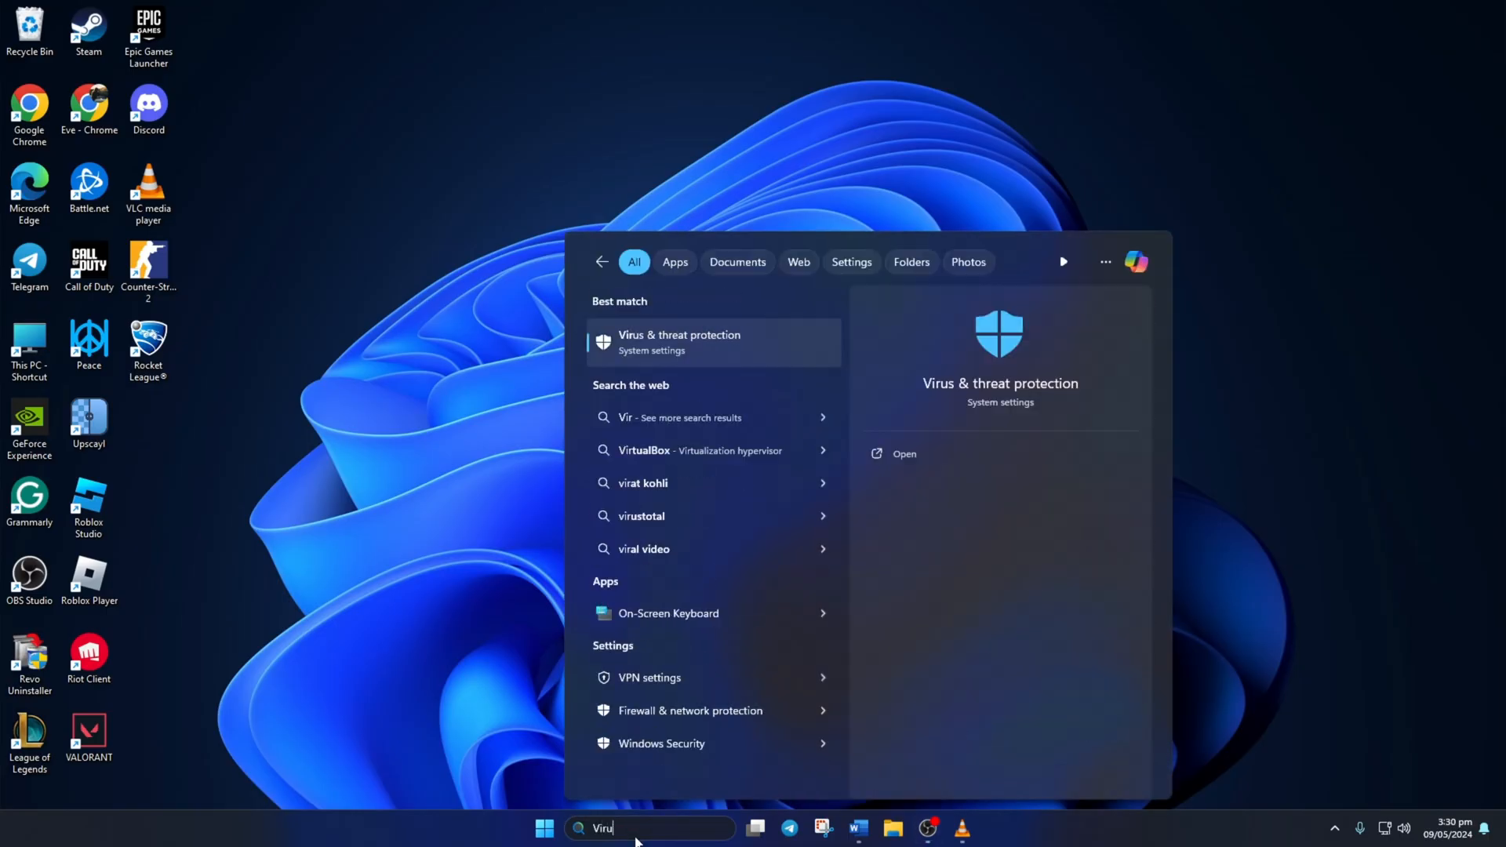
{"action": "type", "text": "s"}
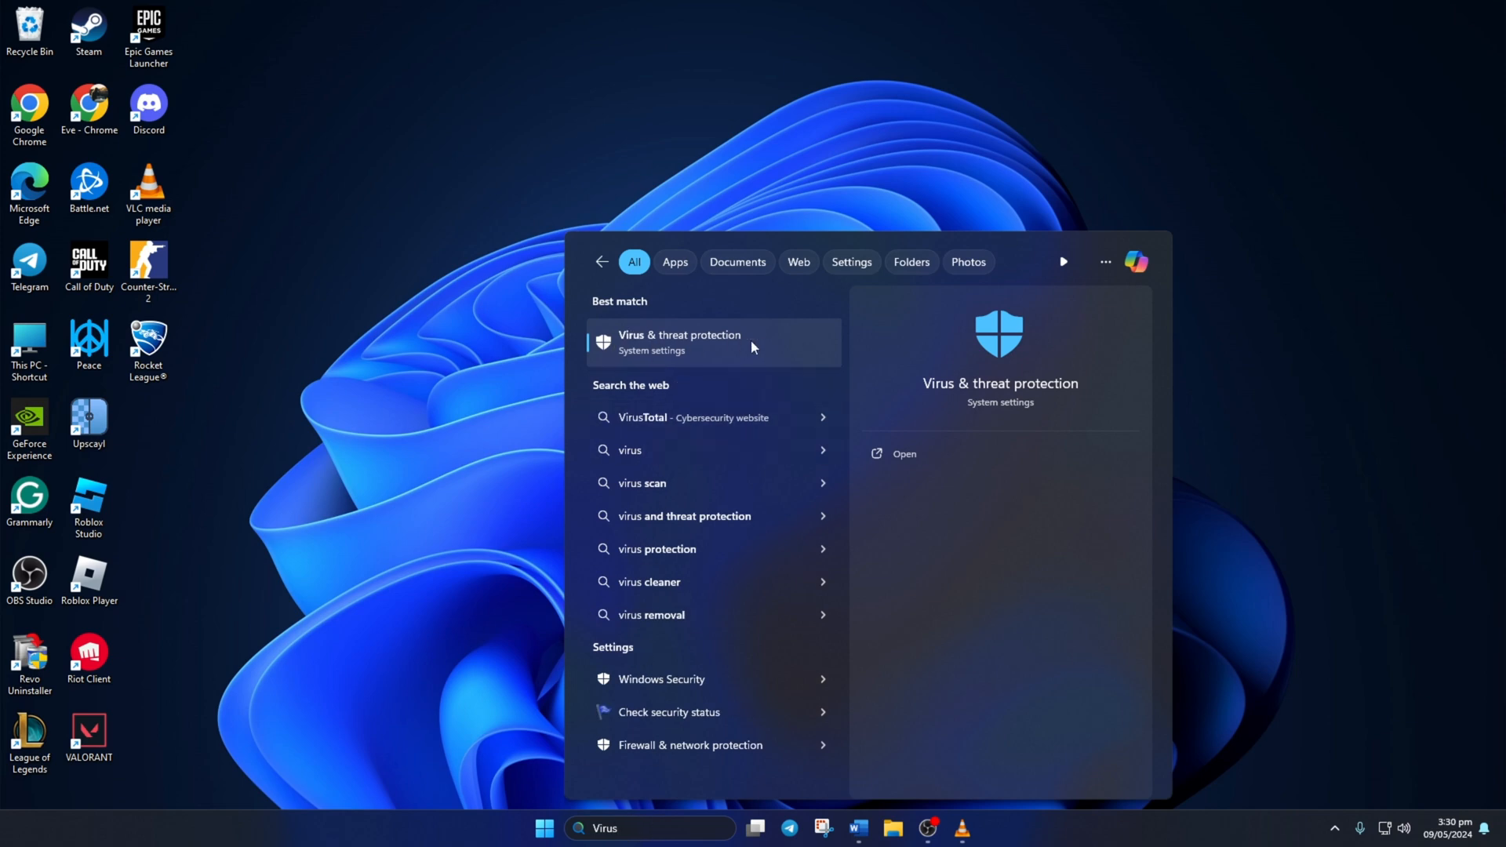
{"action": "left_click", "coordinate": [681, 342]}
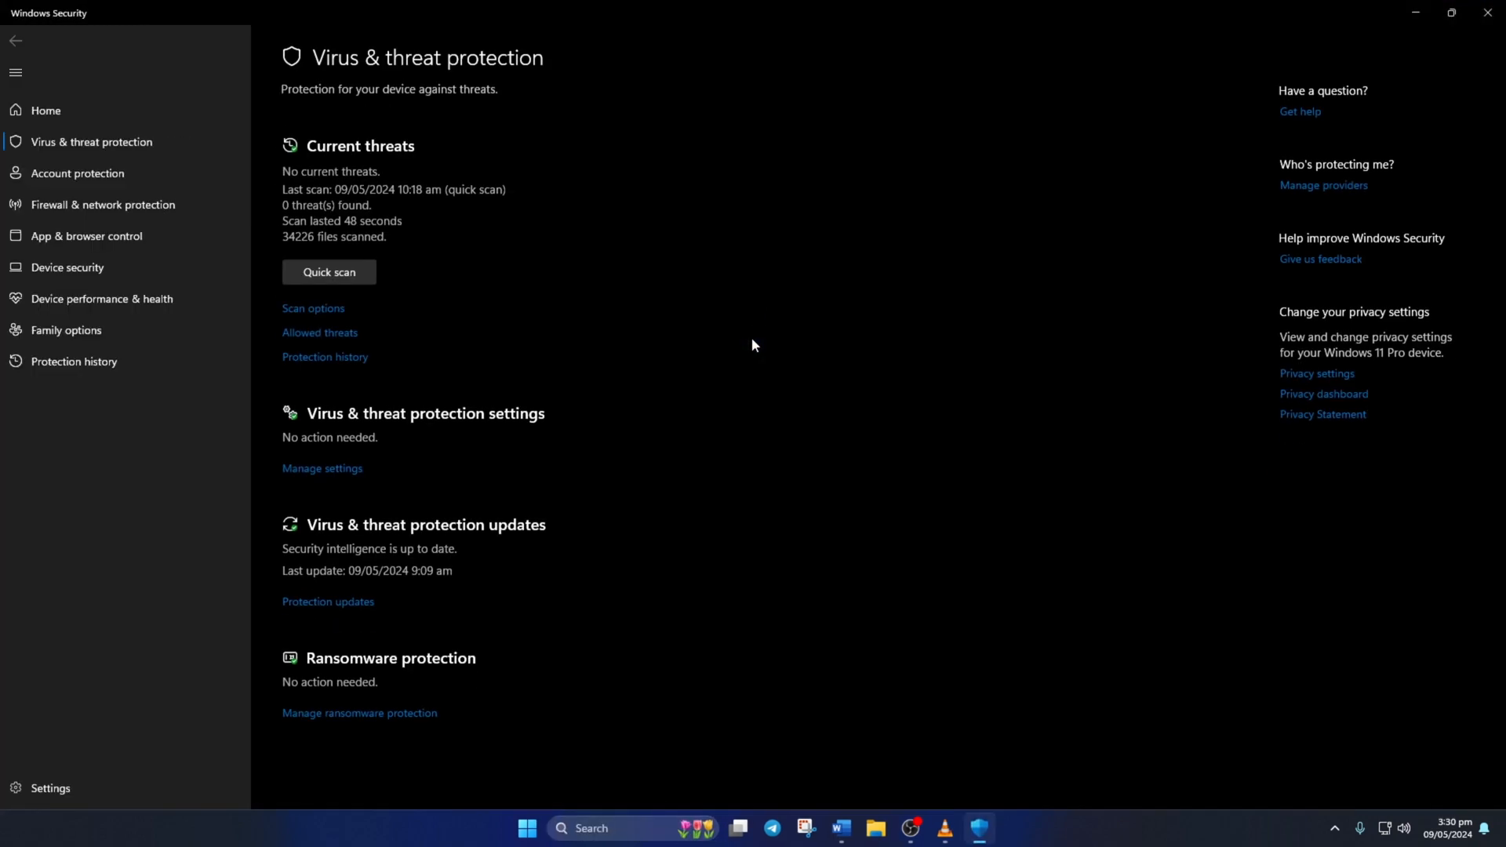
{"action": "mouse_move", "coordinate": [325, 423]}
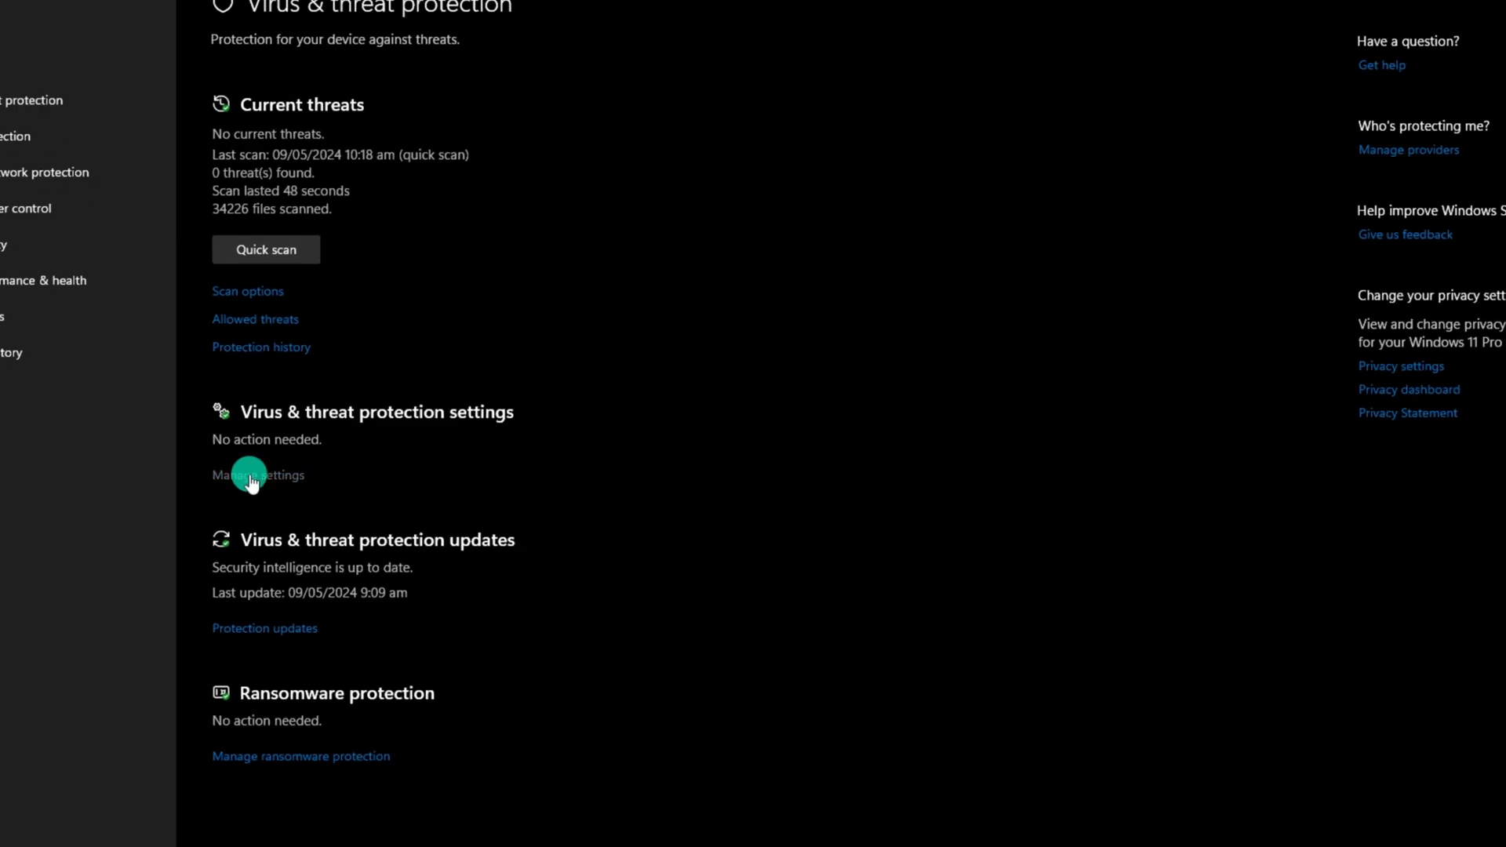
- Go from Manage settings to Controlled folder access's 'Allow an app' page
{"action": "left_click", "coordinate": [251, 474]}
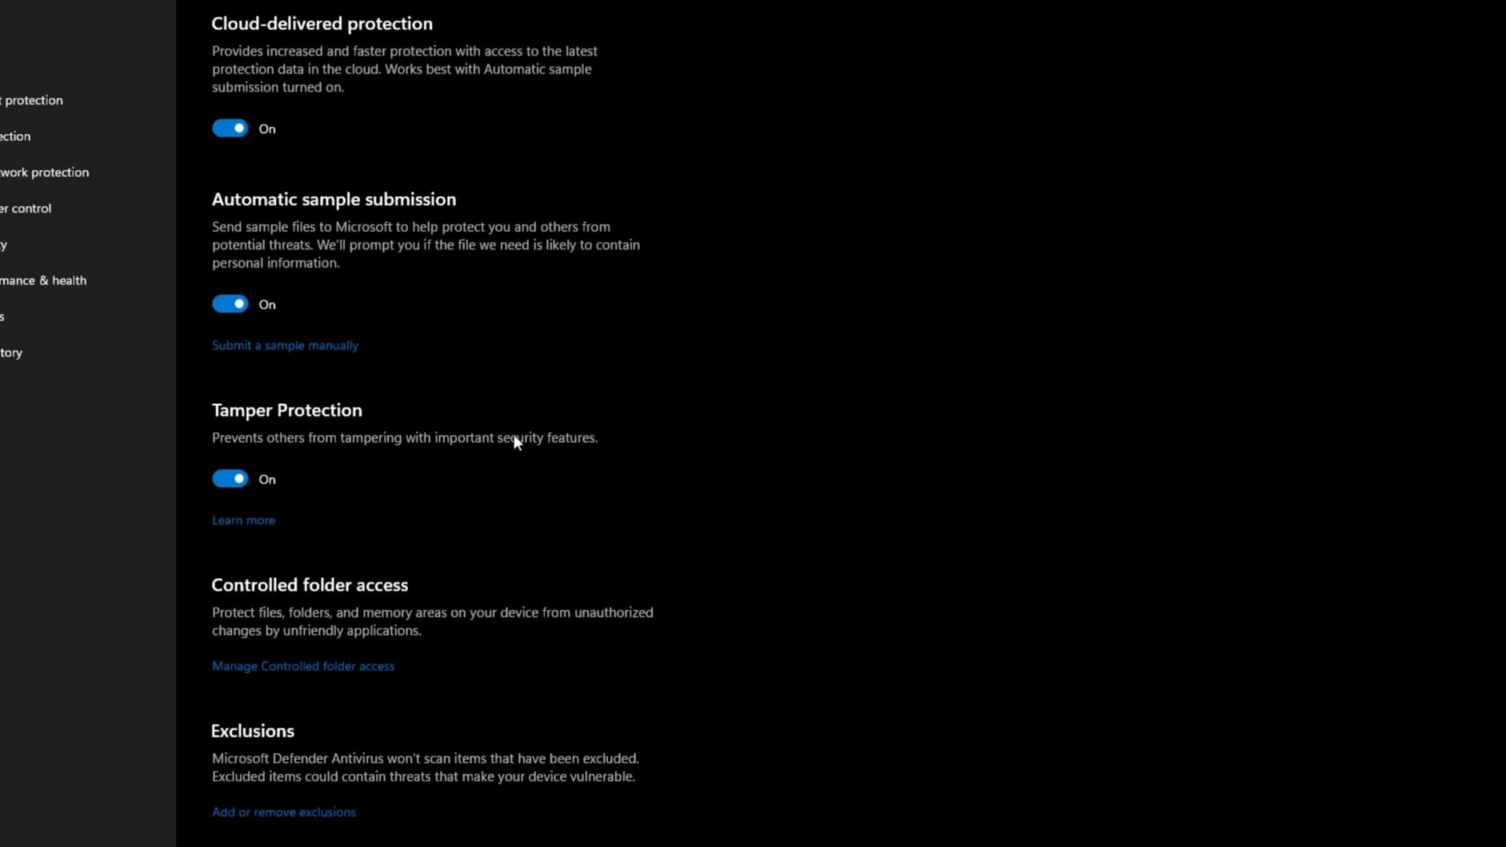
{"action": "mouse_move", "coordinate": [356, 666]}
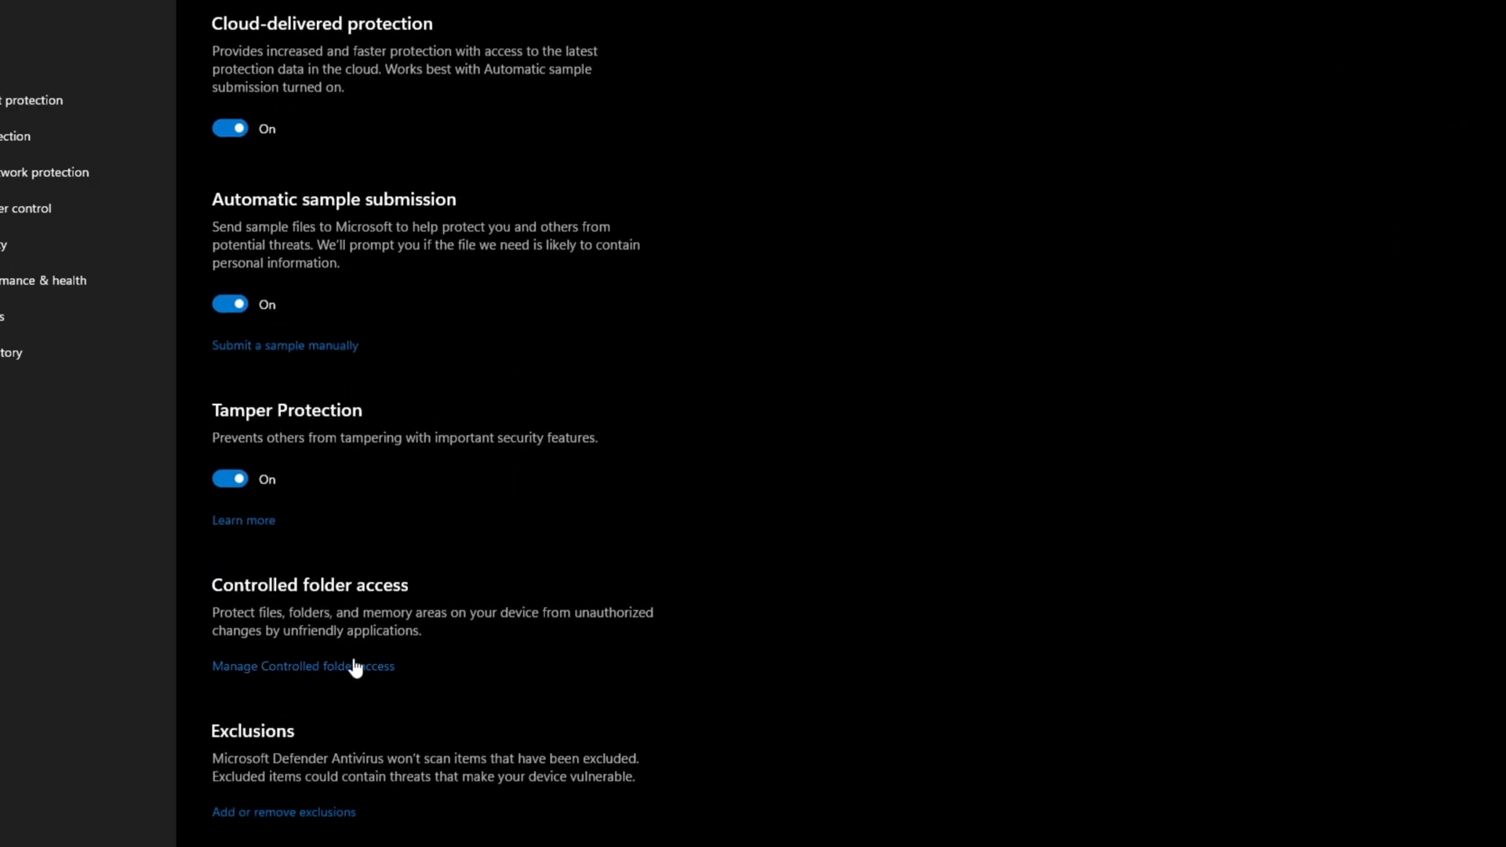
{"action": "left_click", "coordinate": [303, 666]}
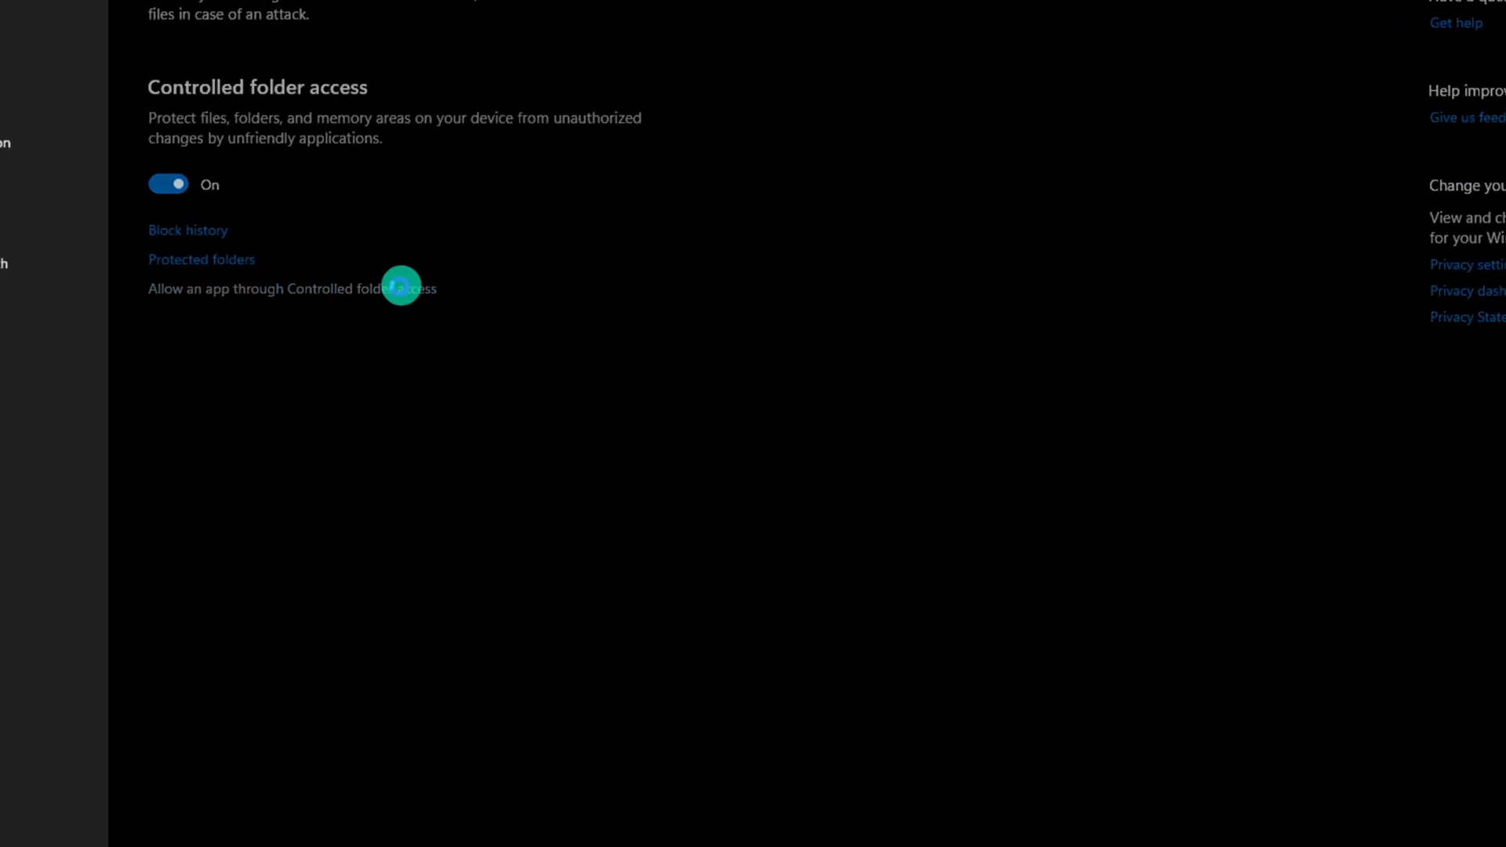
{"action": "left_click", "coordinate": [291, 287]}
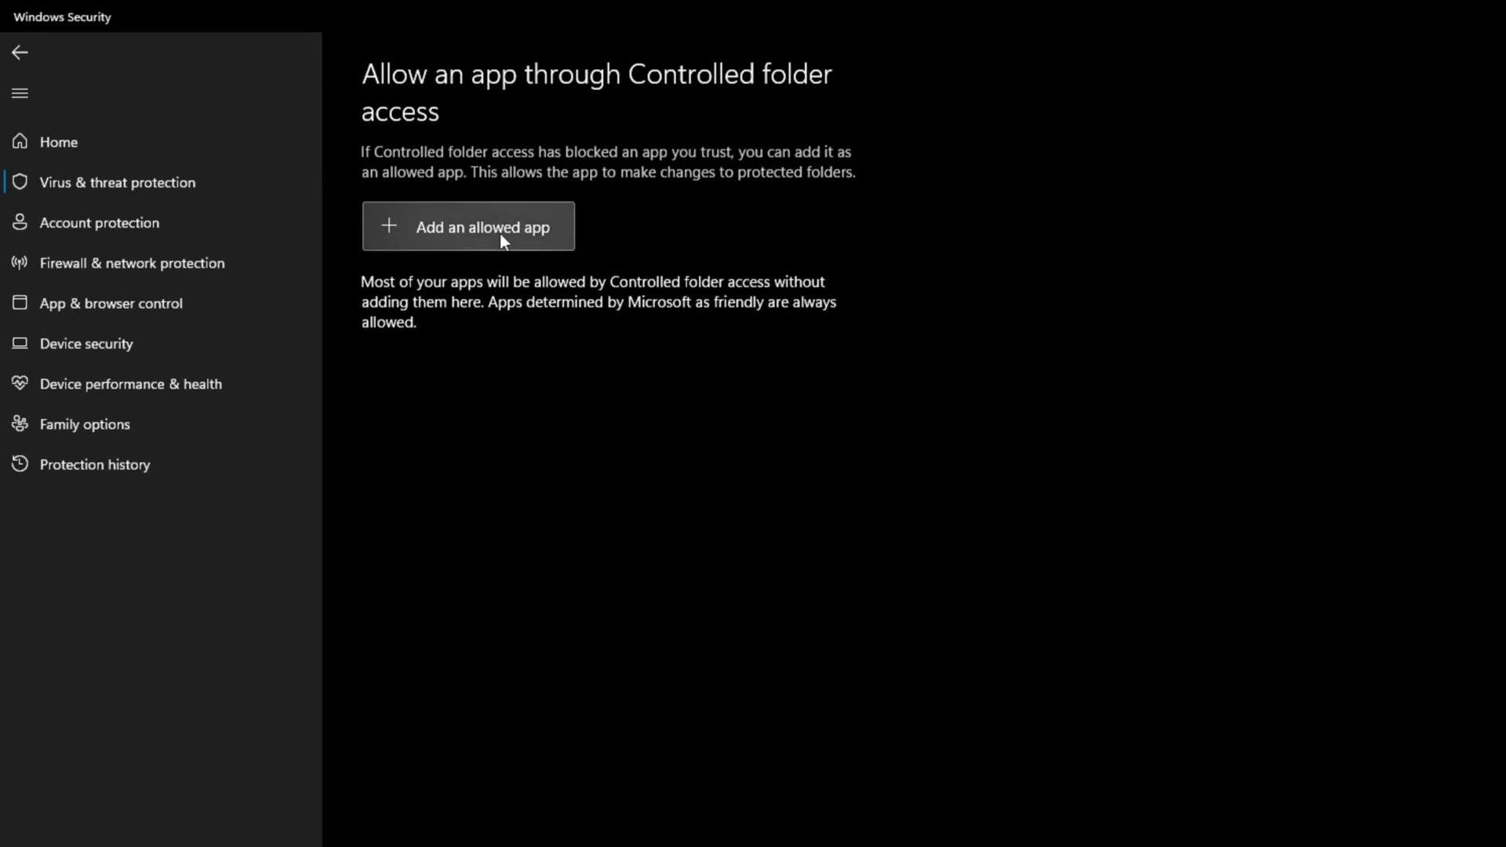
- Allow RocketLeague.exe from Epic Games\rocketleague\Binaries\Win64 through Controlled folder access
{"action": "left_click", "coordinate": [469, 226]}
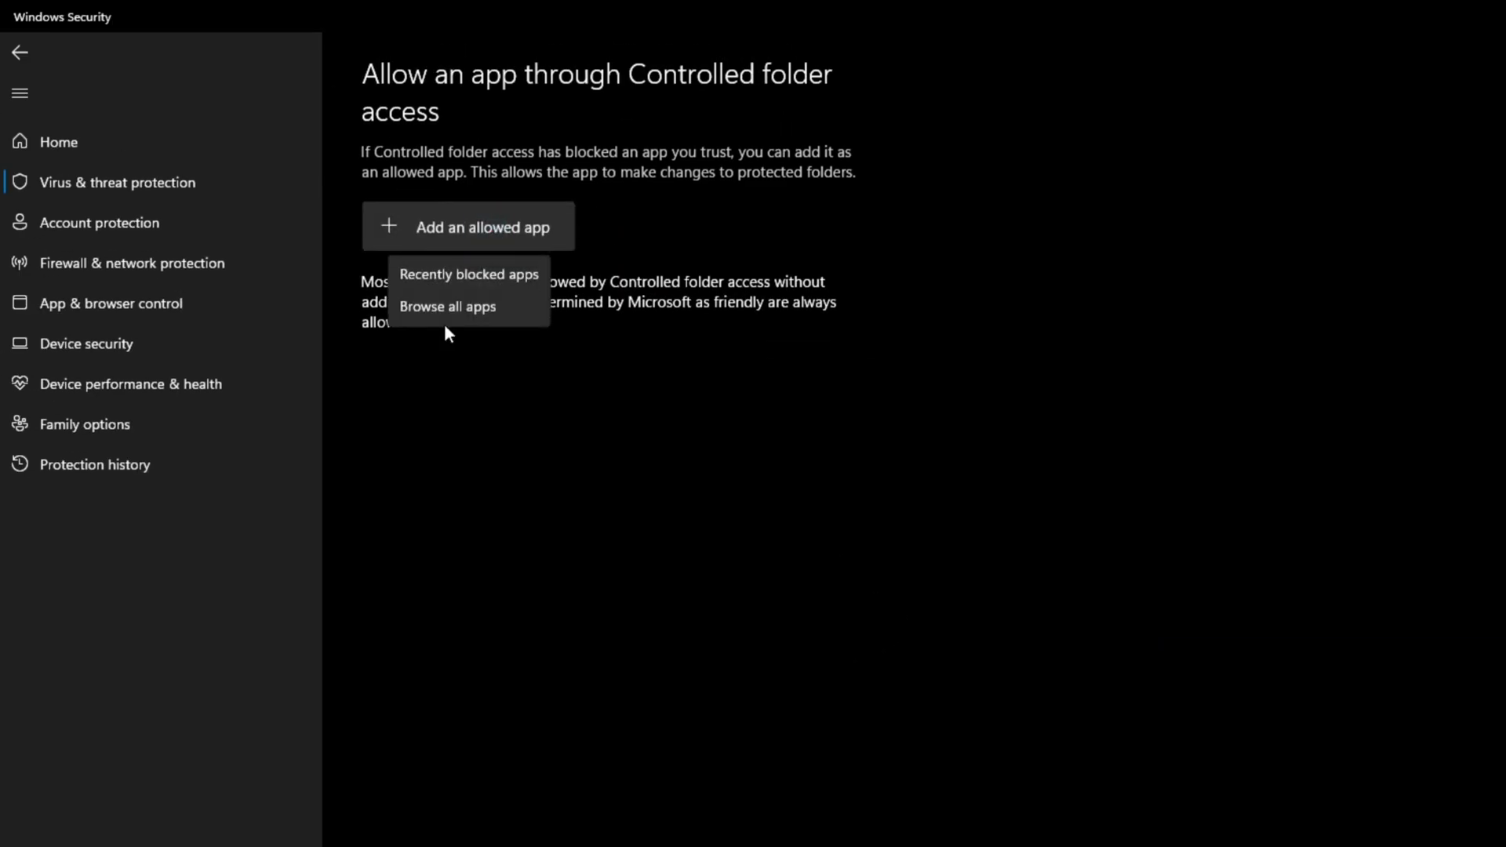
{"action": "mouse_move", "coordinate": [470, 307]}
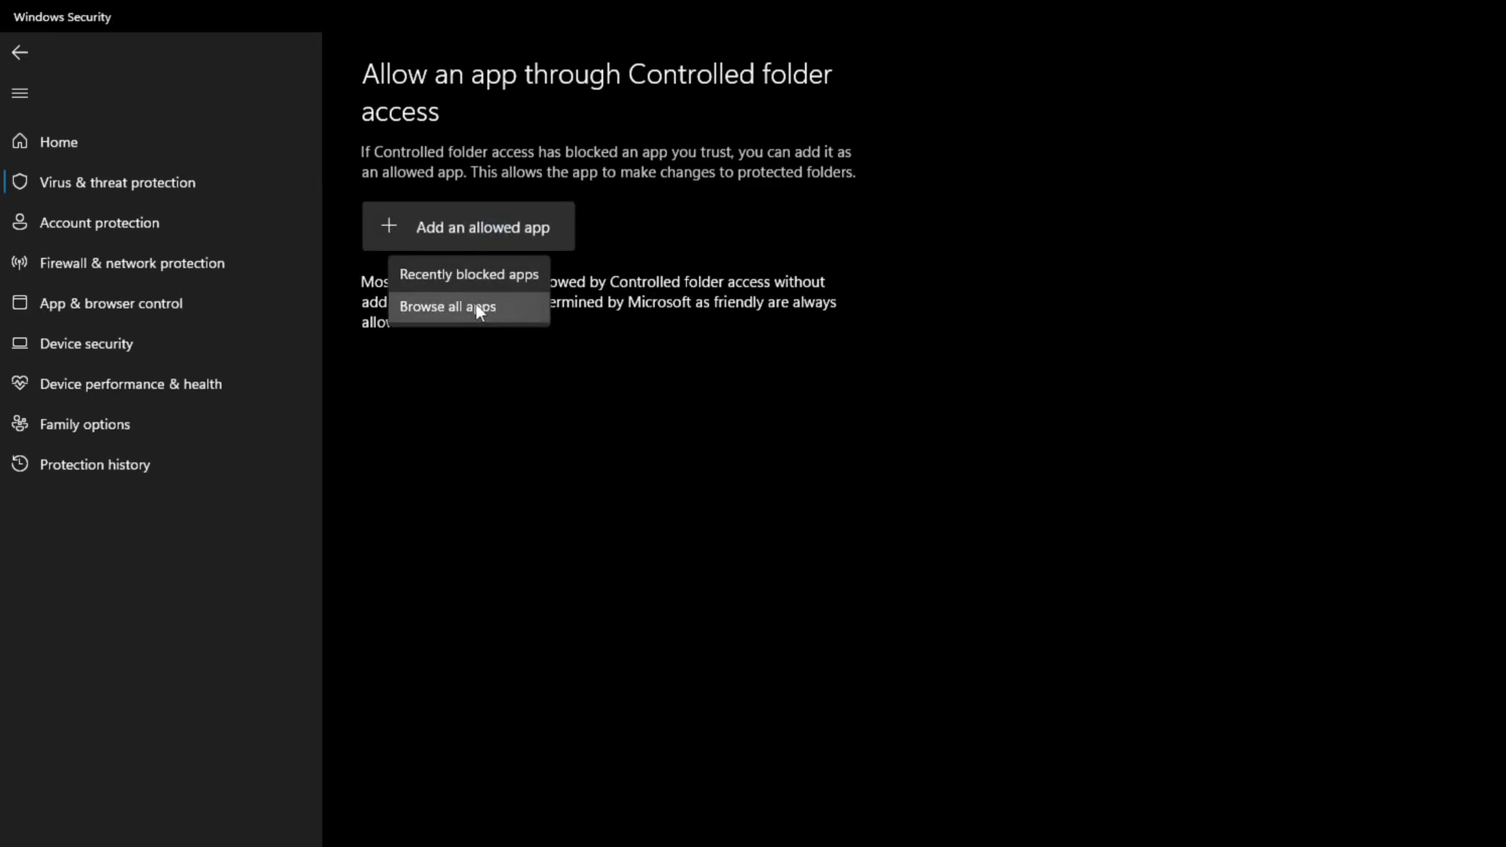
{"action": "left_click", "coordinate": [448, 307]}
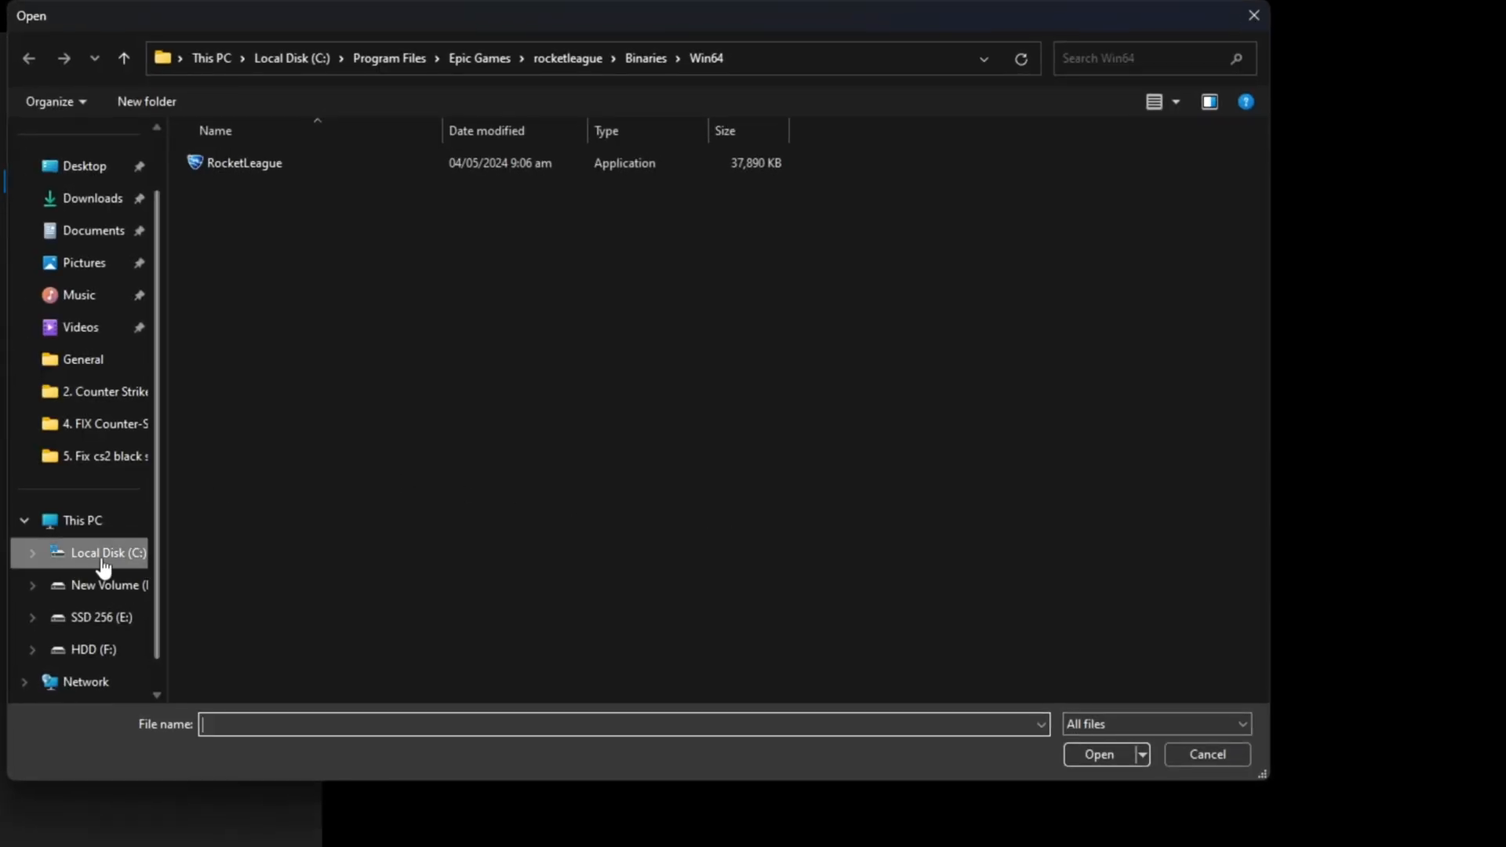
{"action": "left_click", "coordinate": [389, 57]}
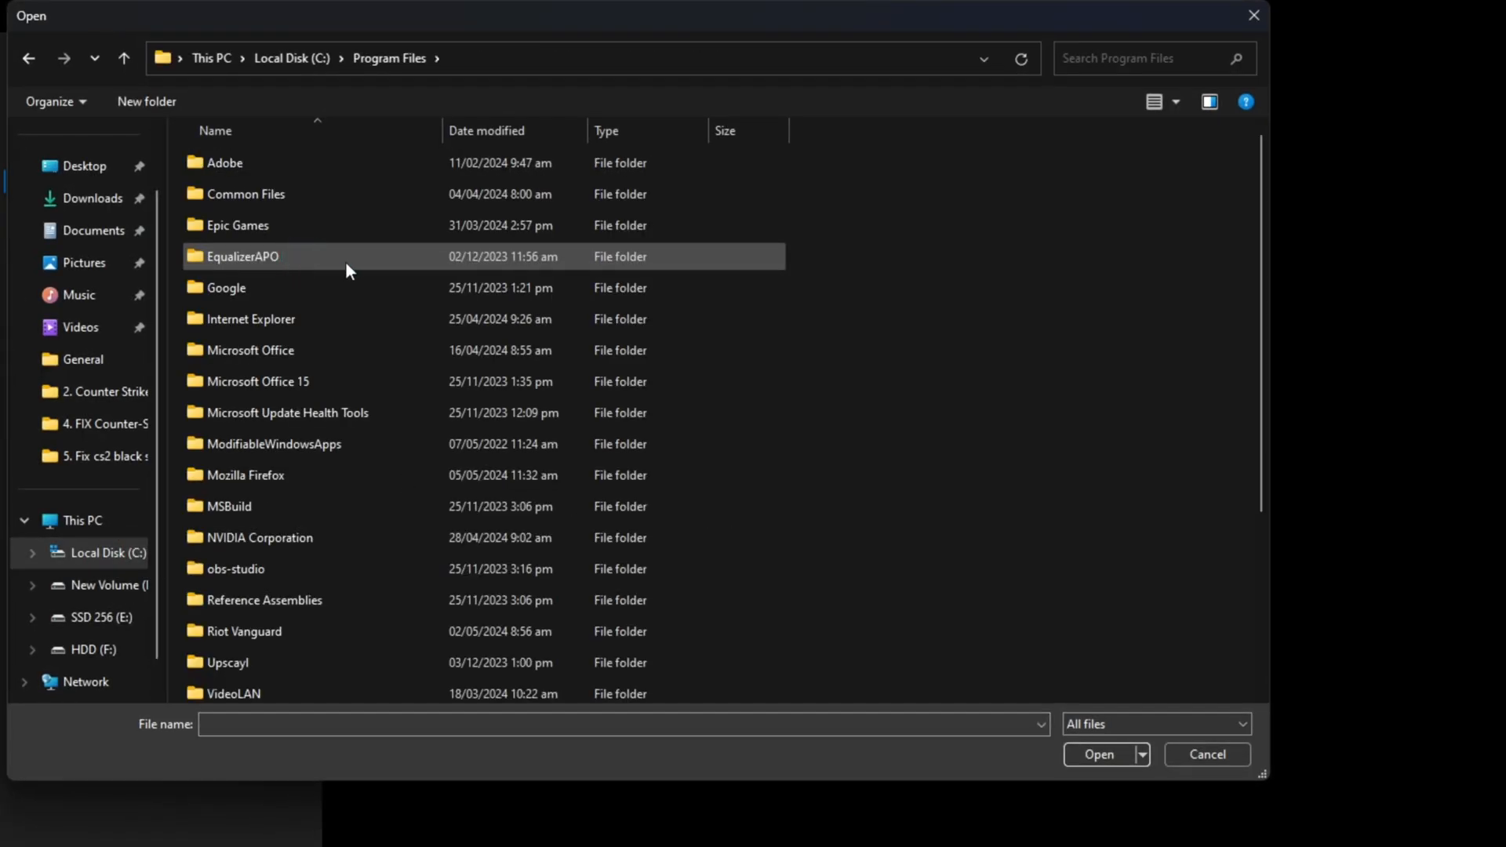
{"action": "left_click", "coordinate": [237, 225]}
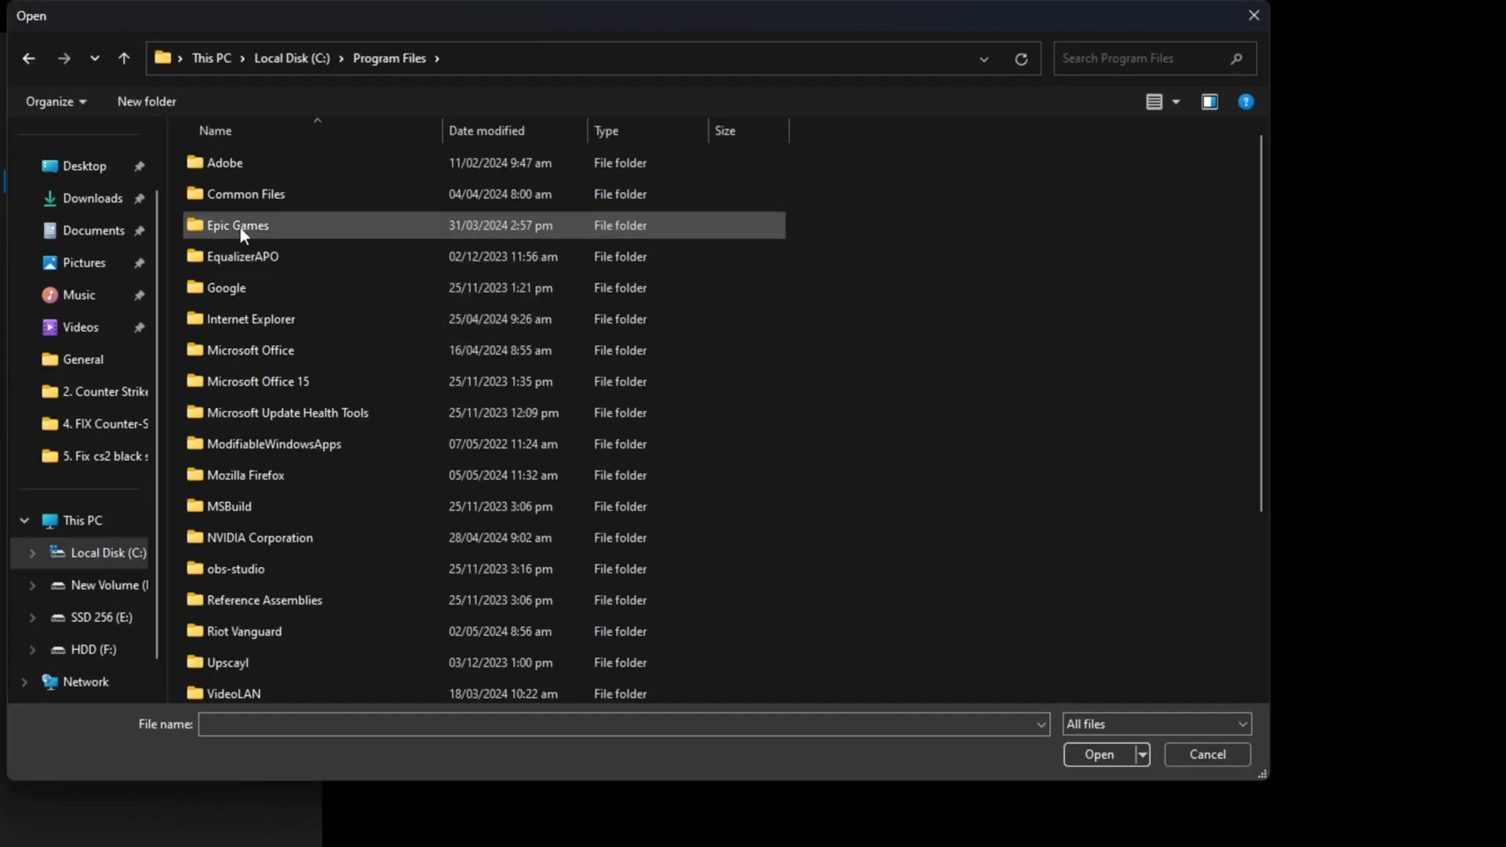
{"action": "double_click", "coordinate": [239, 225]}
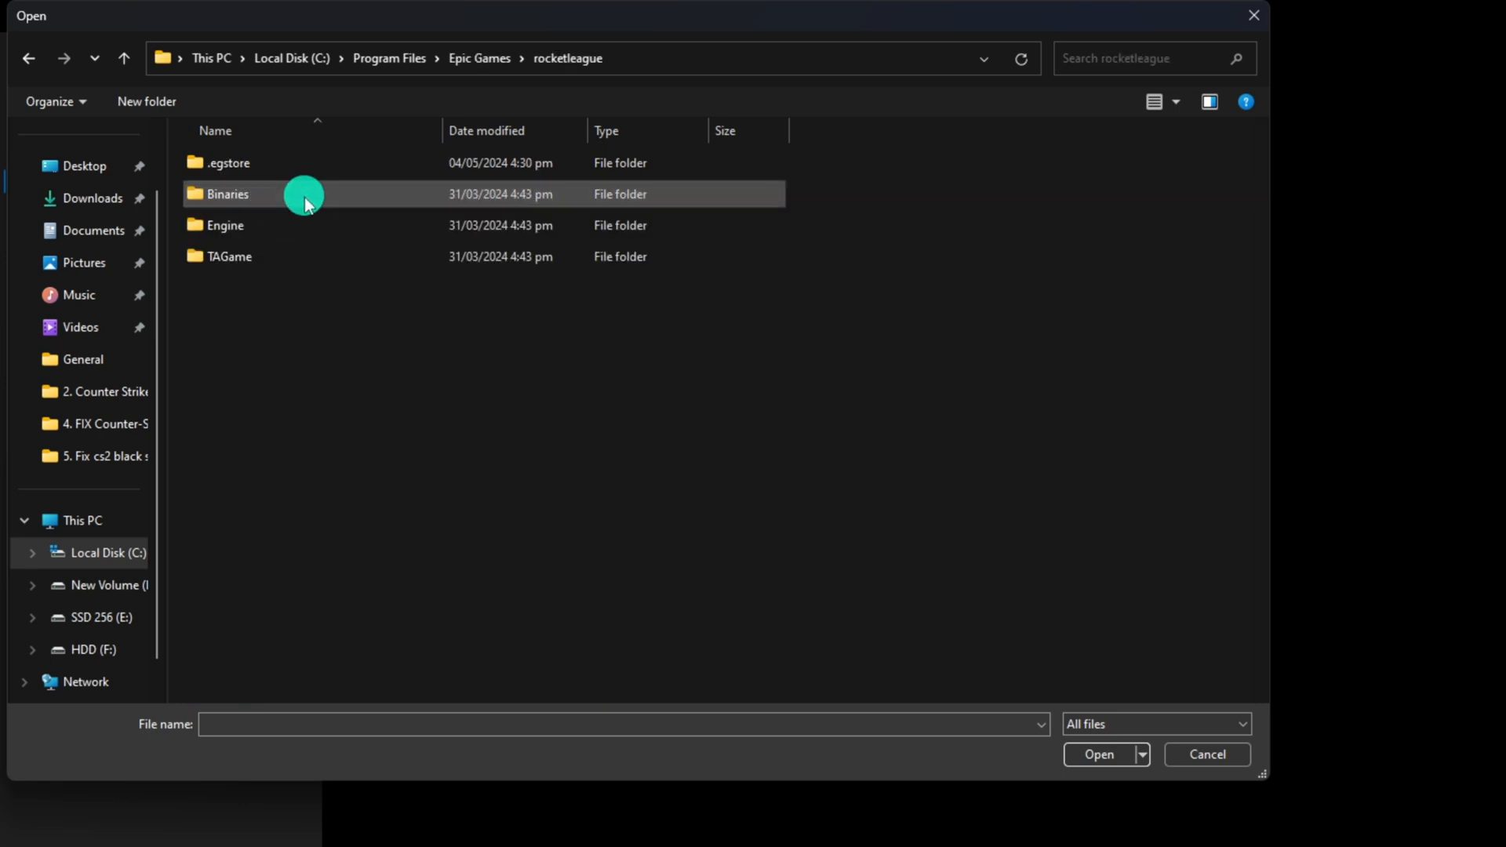
{"action": "double_click", "coordinate": [227, 193]}
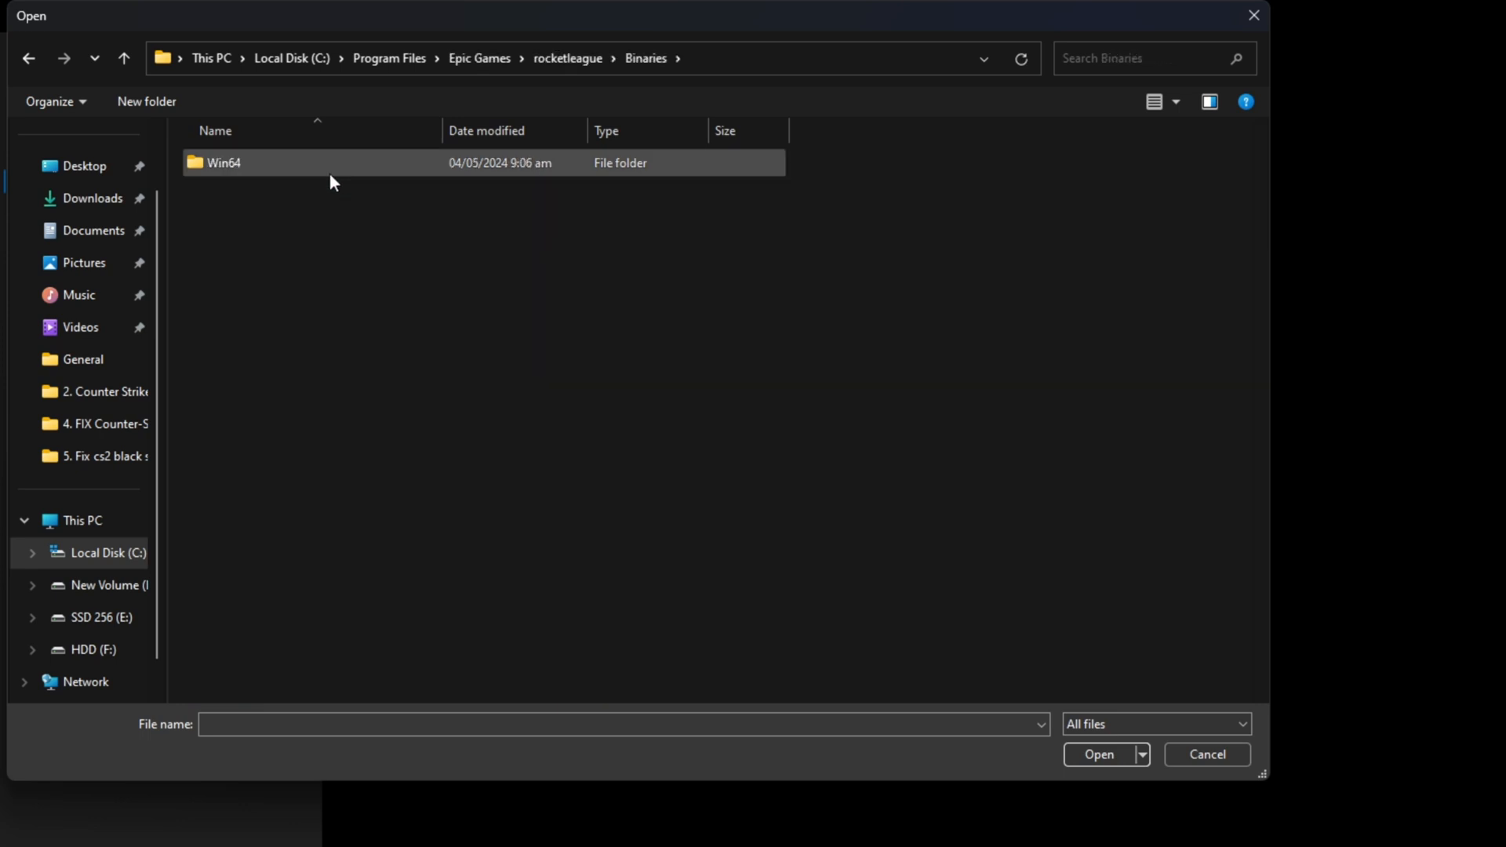
{"action": "double_click", "coordinate": [222, 163]}
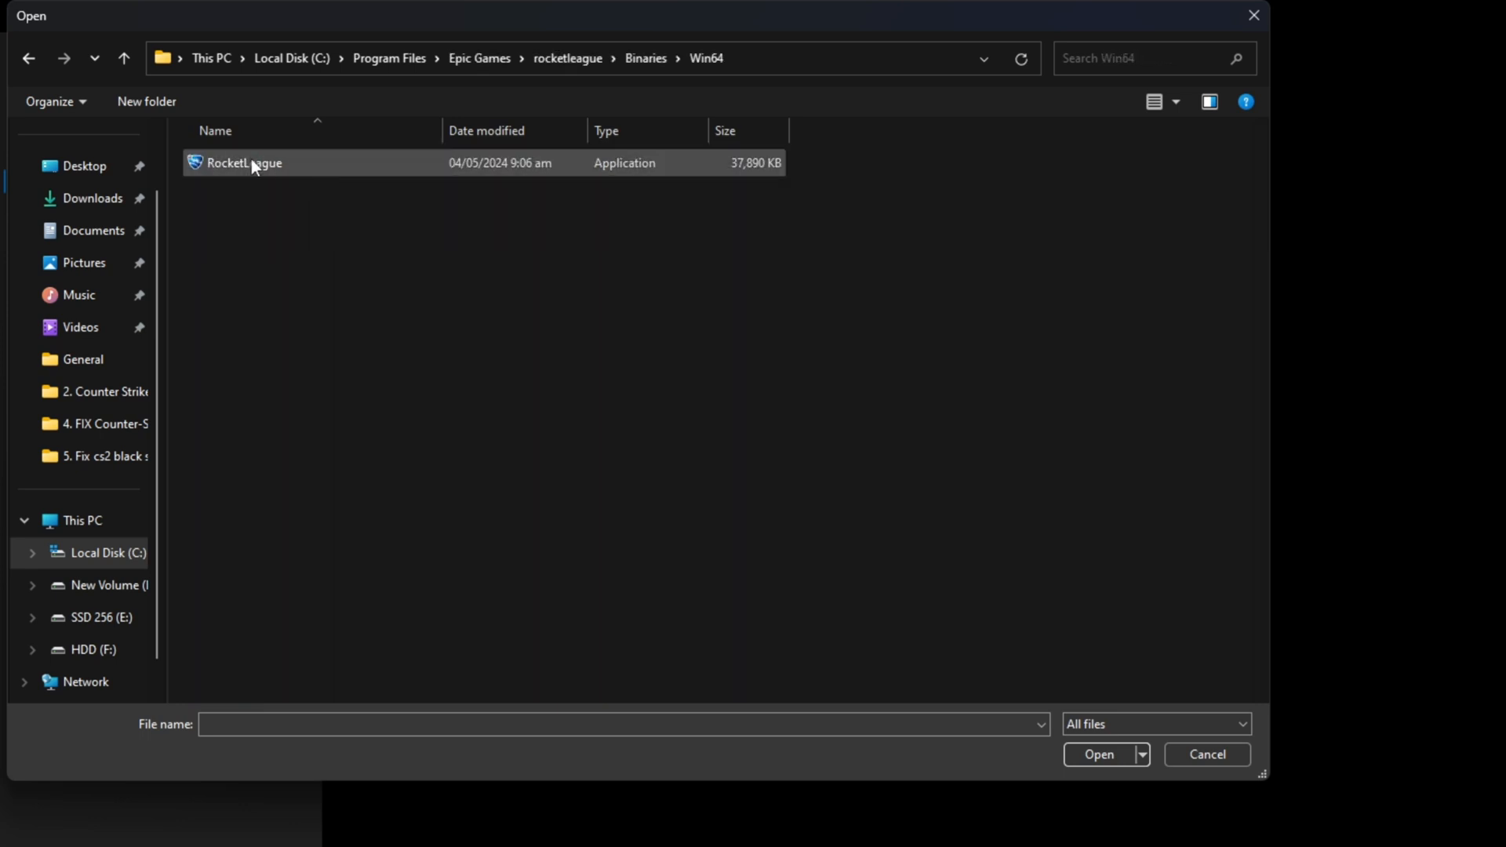
{"action": "left_click", "coordinate": [1098, 754]}
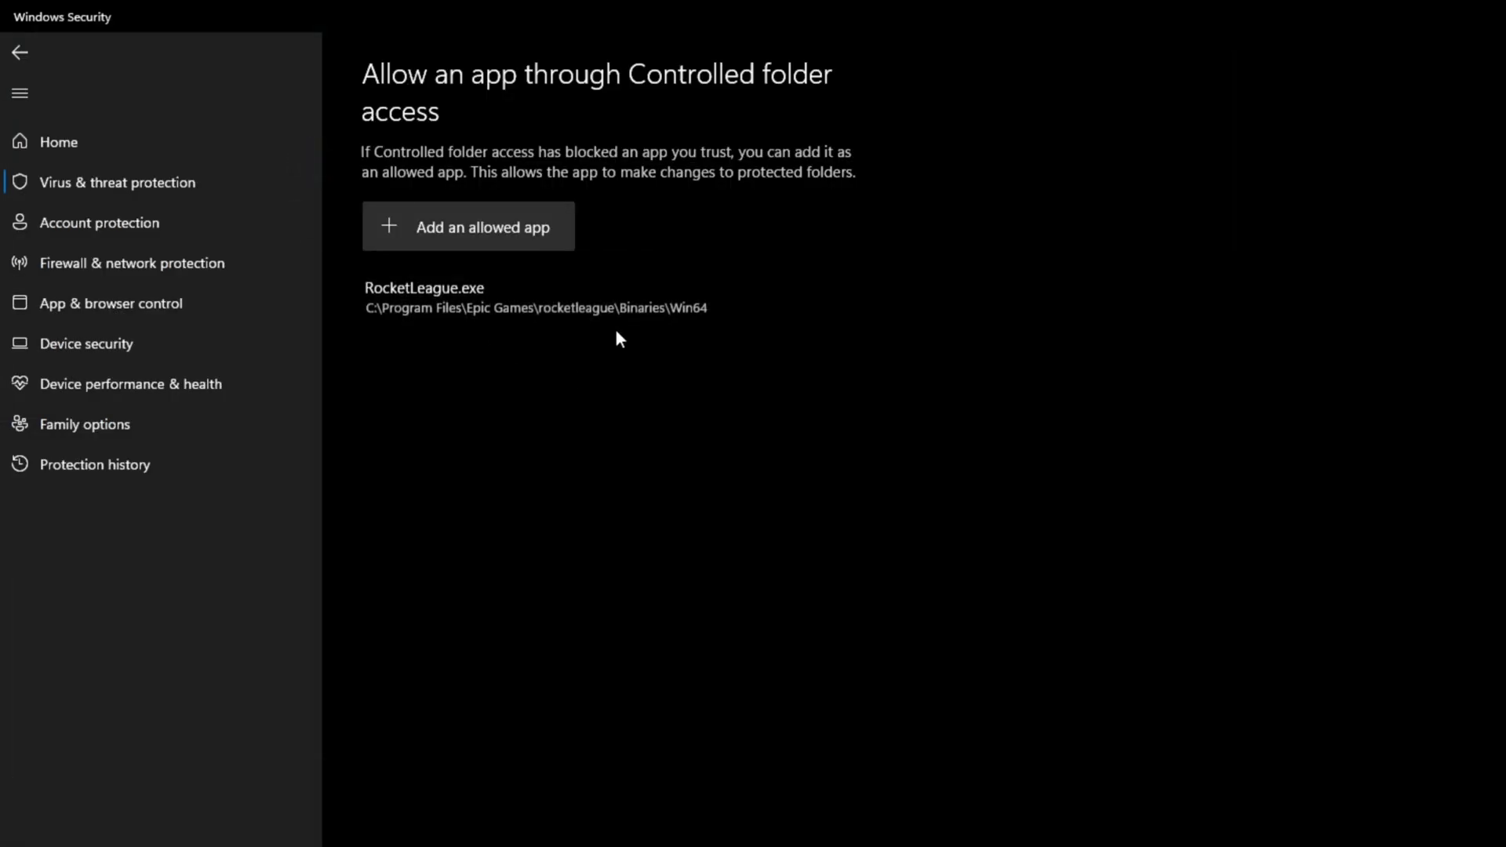
{"action": "mouse_move", "coordinate": [526, 368]}
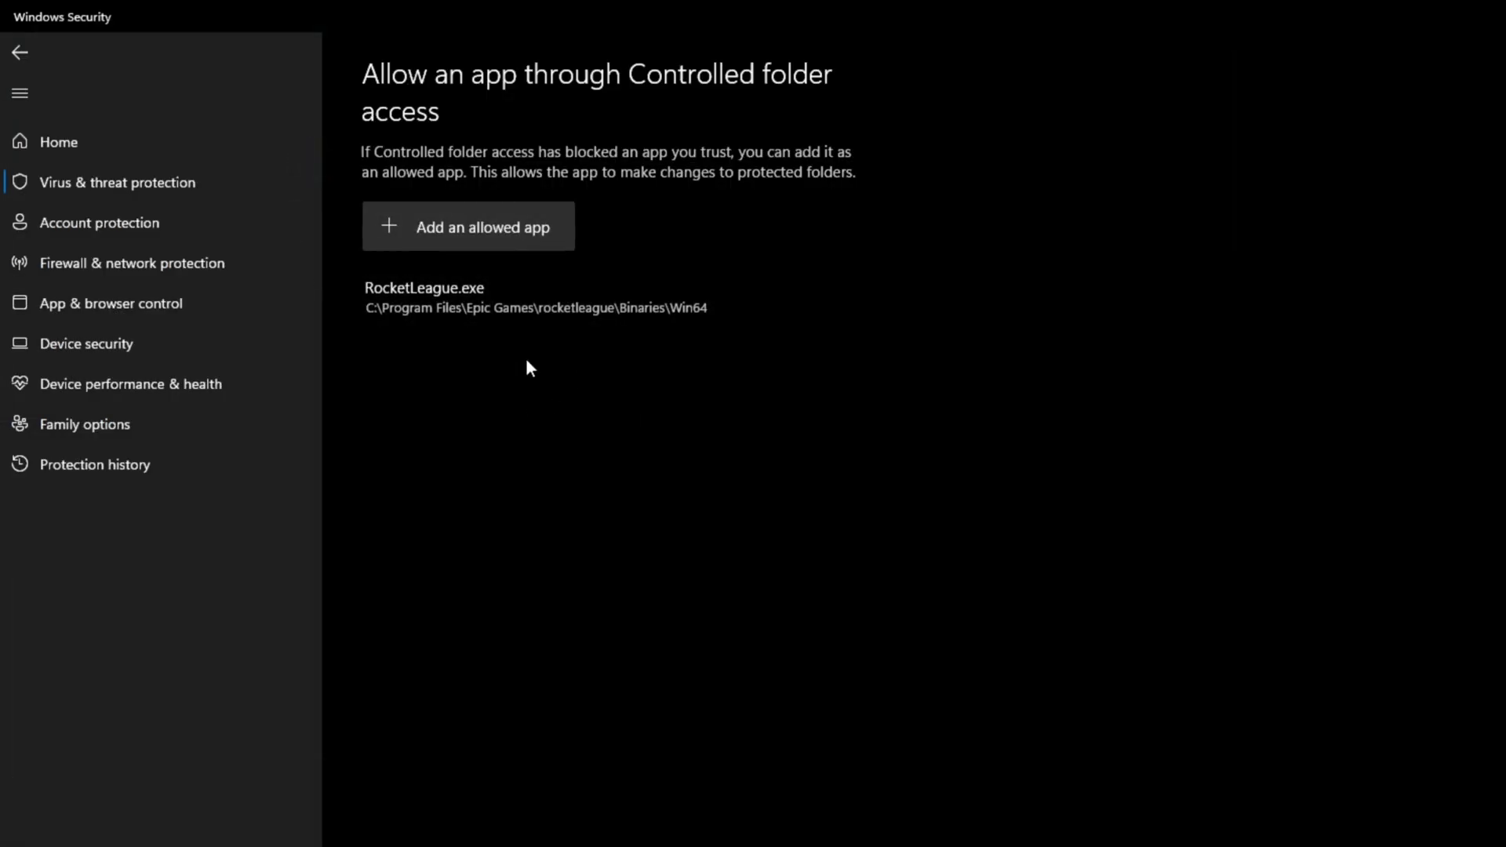
- Turn Controlled folder access off, approve the UAC prompt, and close Windows Security
{"action": "left_click", "coordinate": [20, 52]}
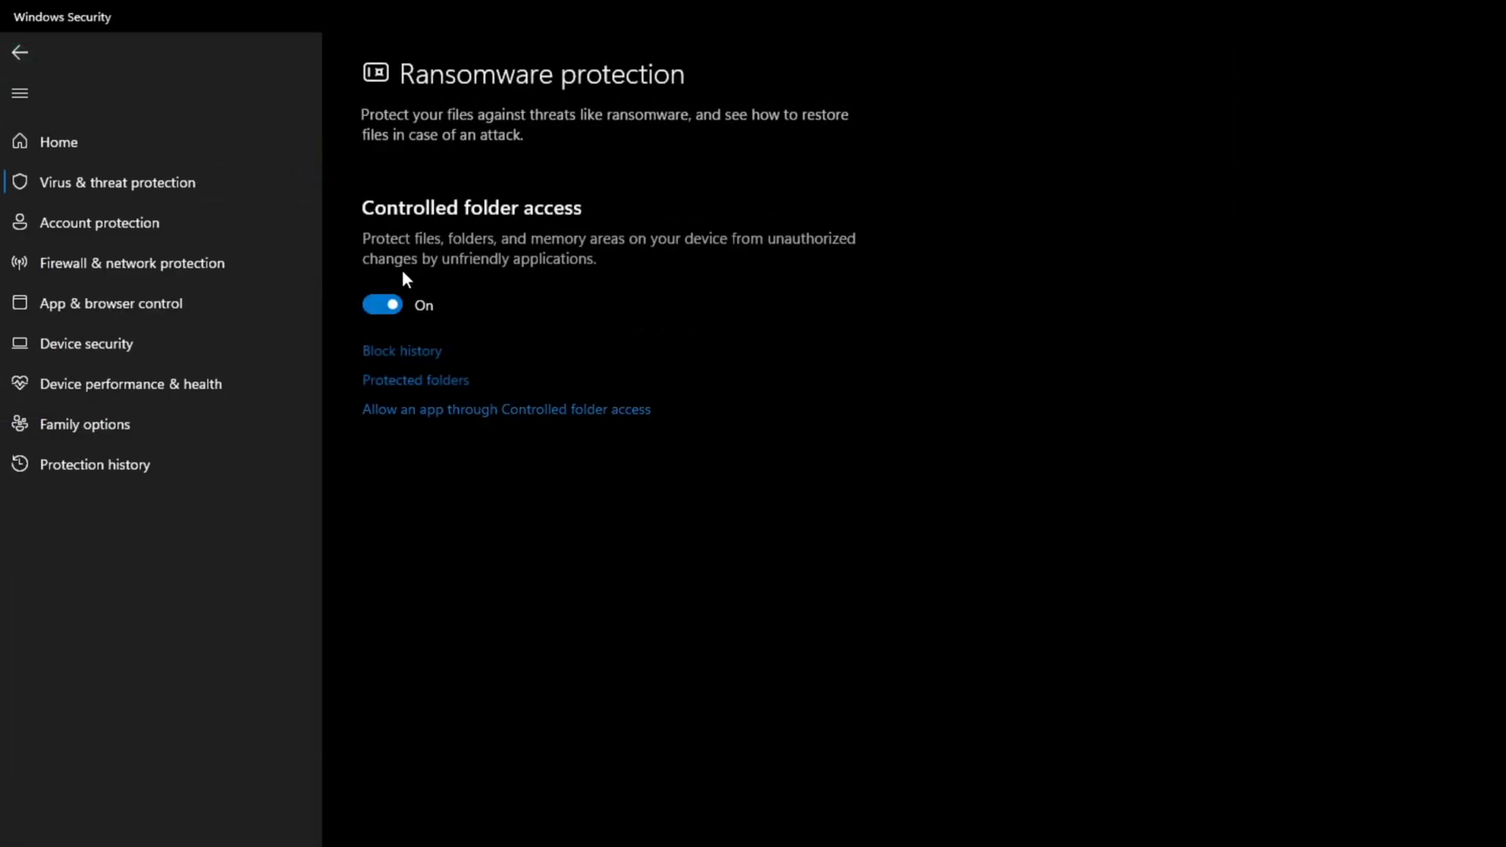
{"action": "left_click", "coordinate": [381, 305]}
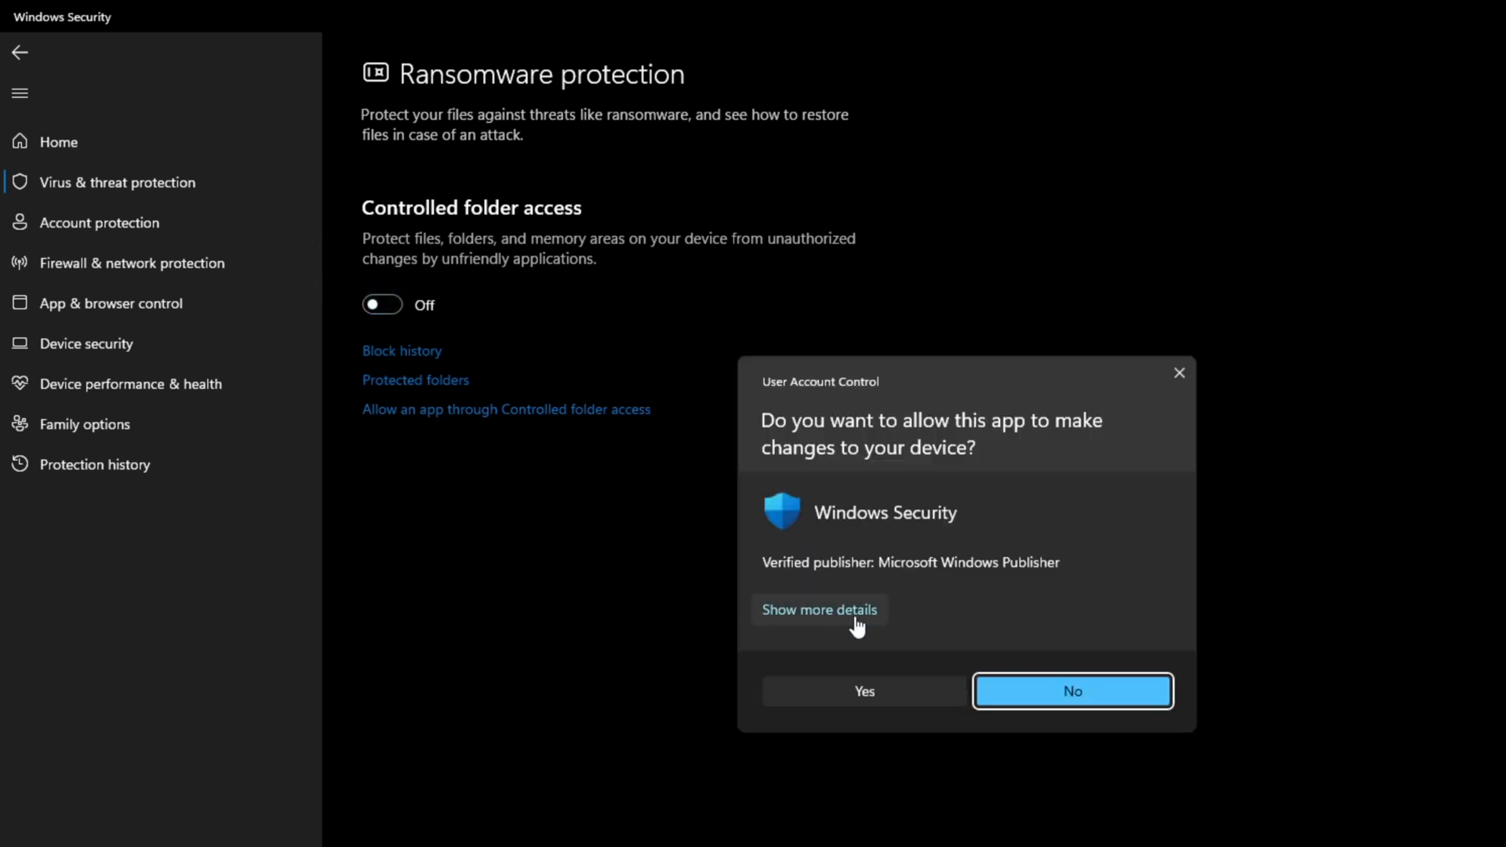
{"action": "left_click", "coordinate": [1073, 691]}
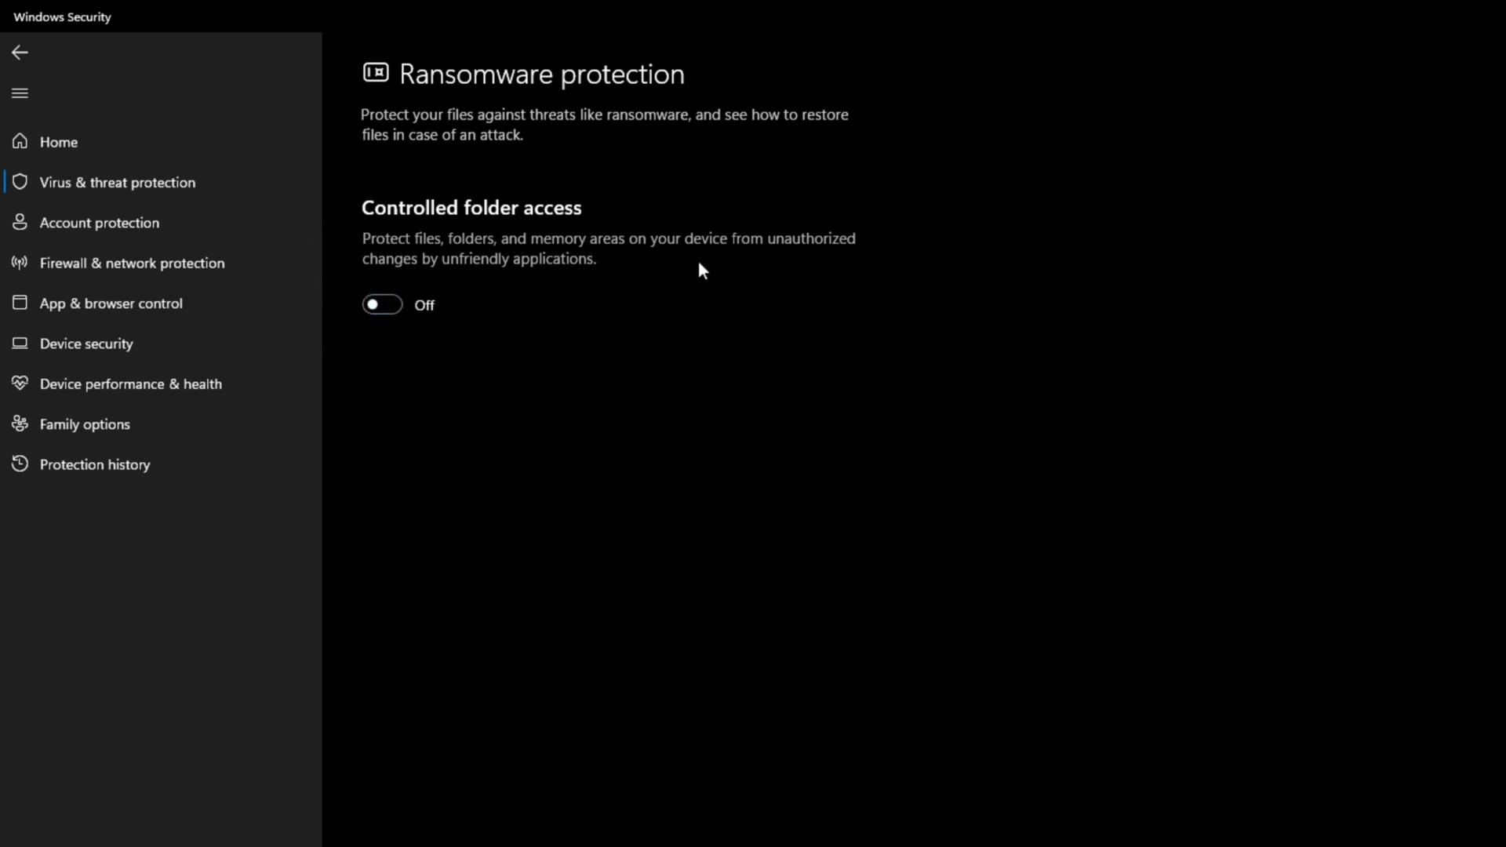
{"action": "left_click", "coordinate": [381, 304]}
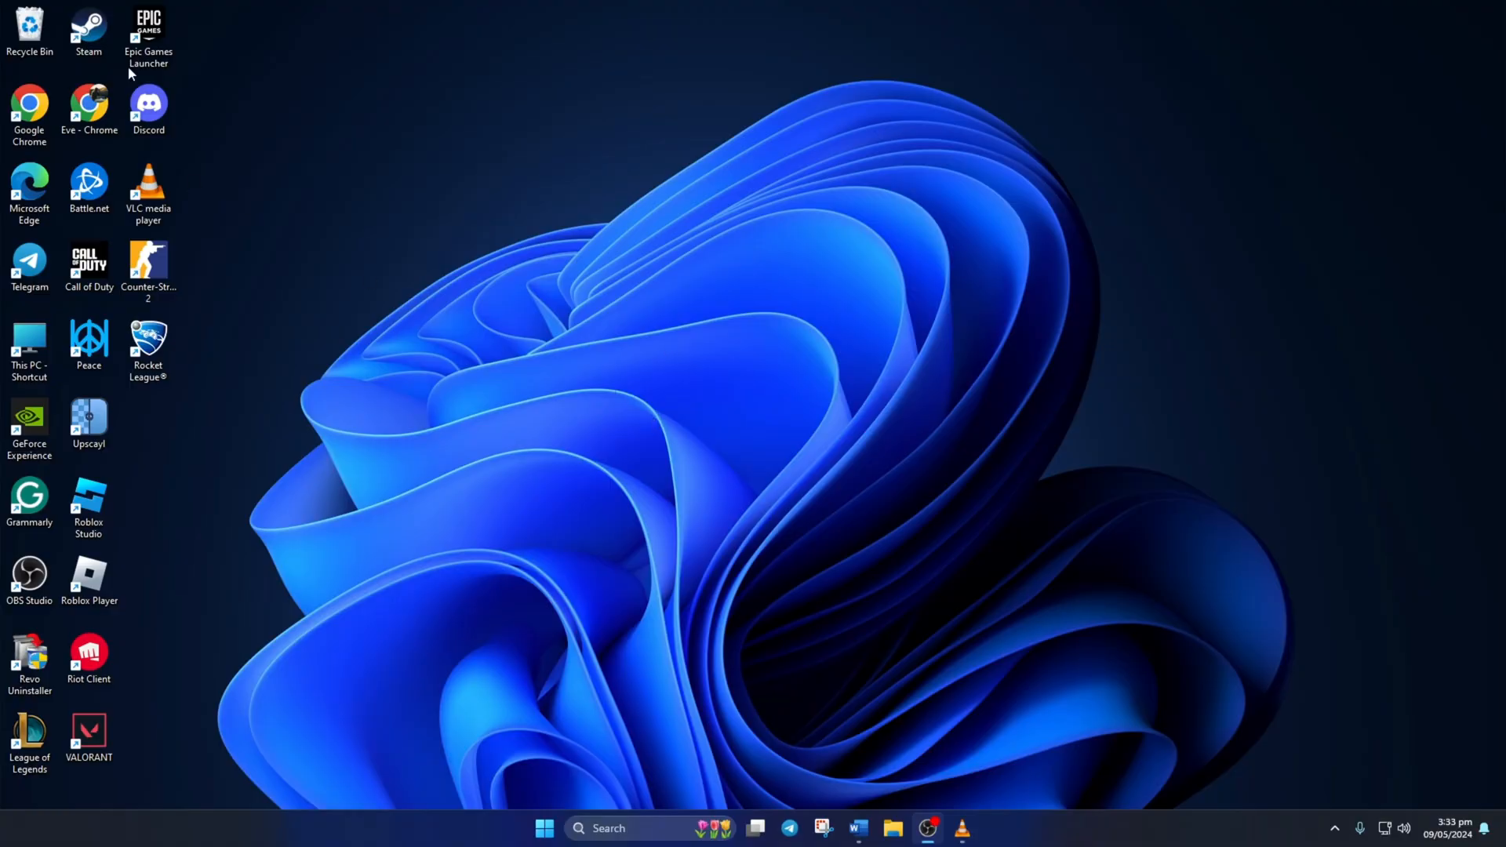
- In Epic Games Launcher, verify Rocket League's files from its Manage options
{"action": "double_click", "coordinate": [148, 25]}
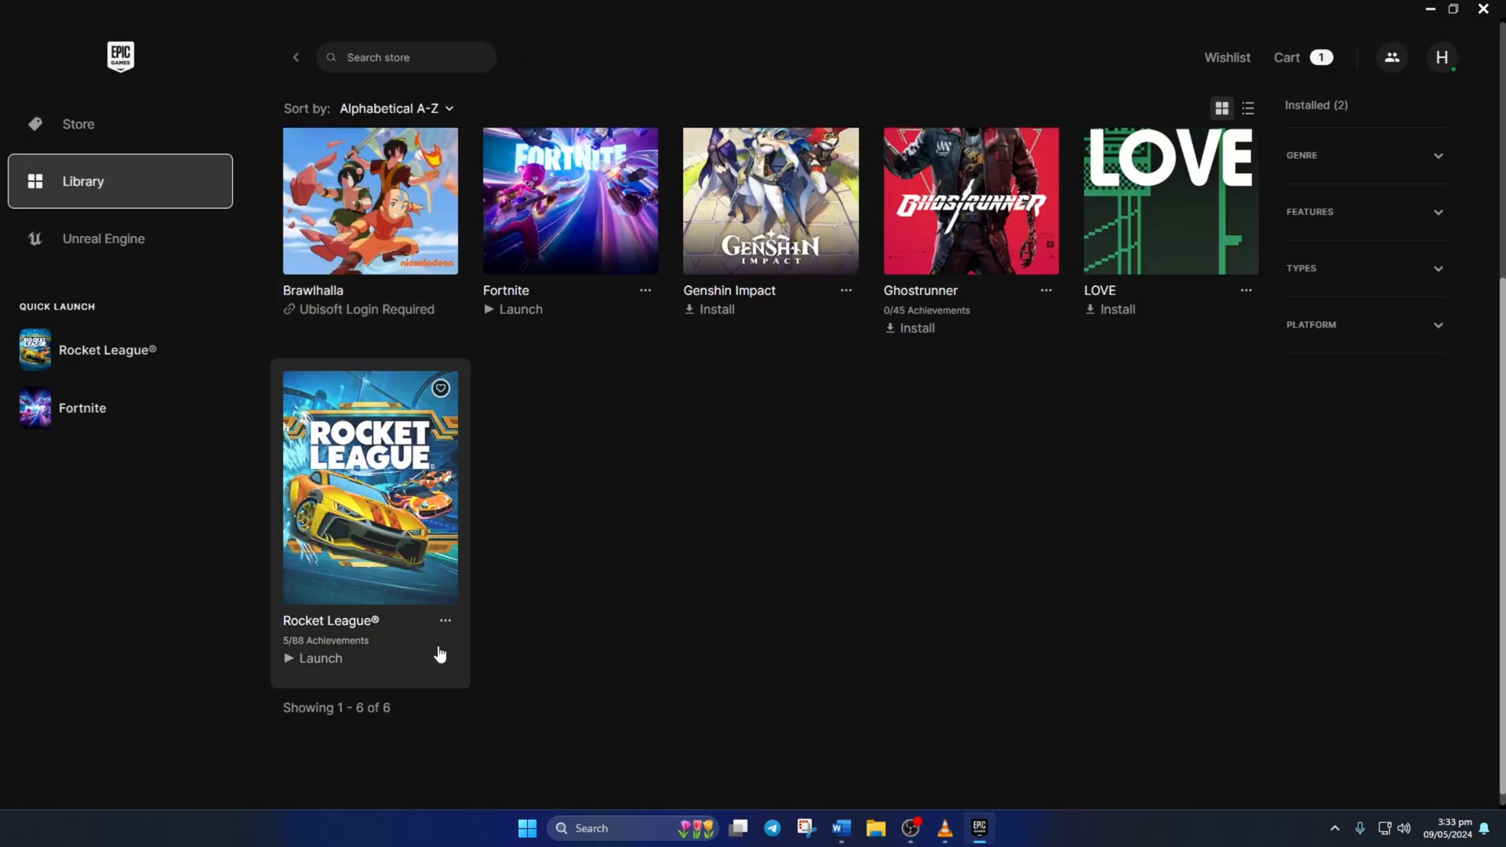
{"action": "left_click", "coordinate": [445, 620]}
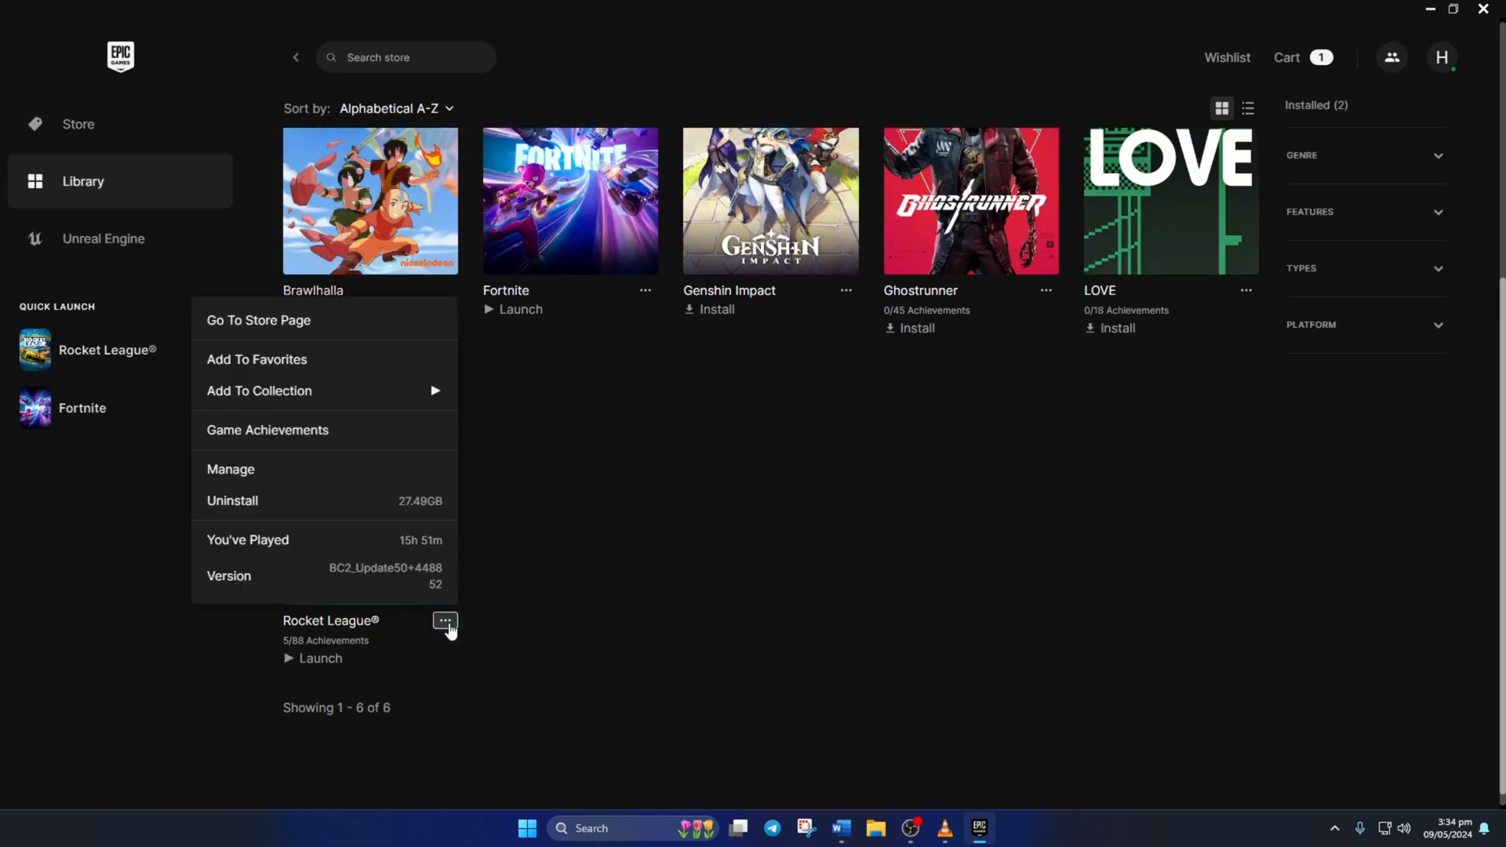
{"action": "left_click", "coordinate": [231, 469]}
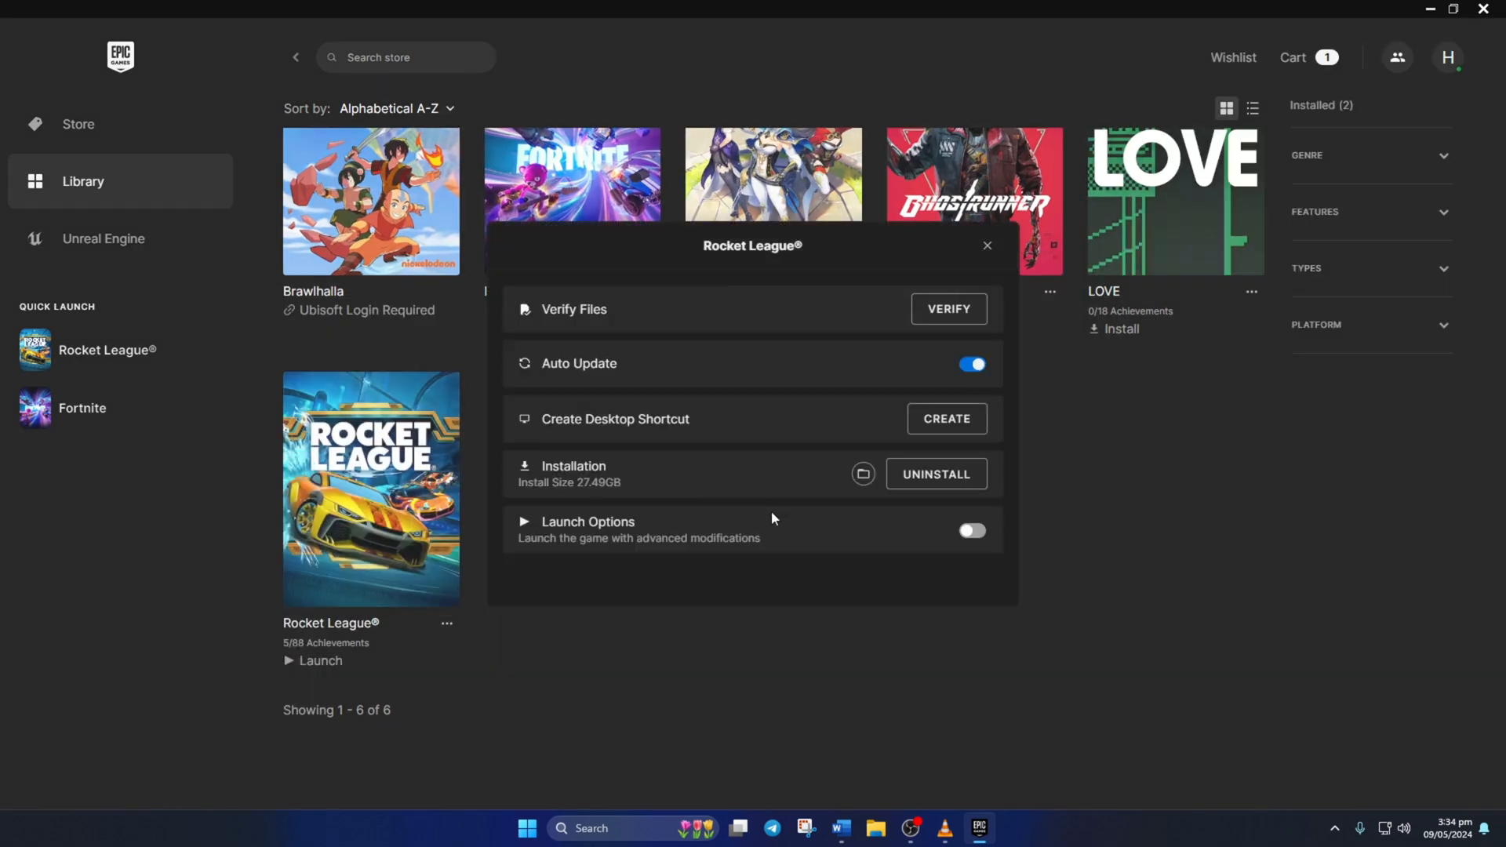
{"action": "left_click", "coordinate": [985, 245]}
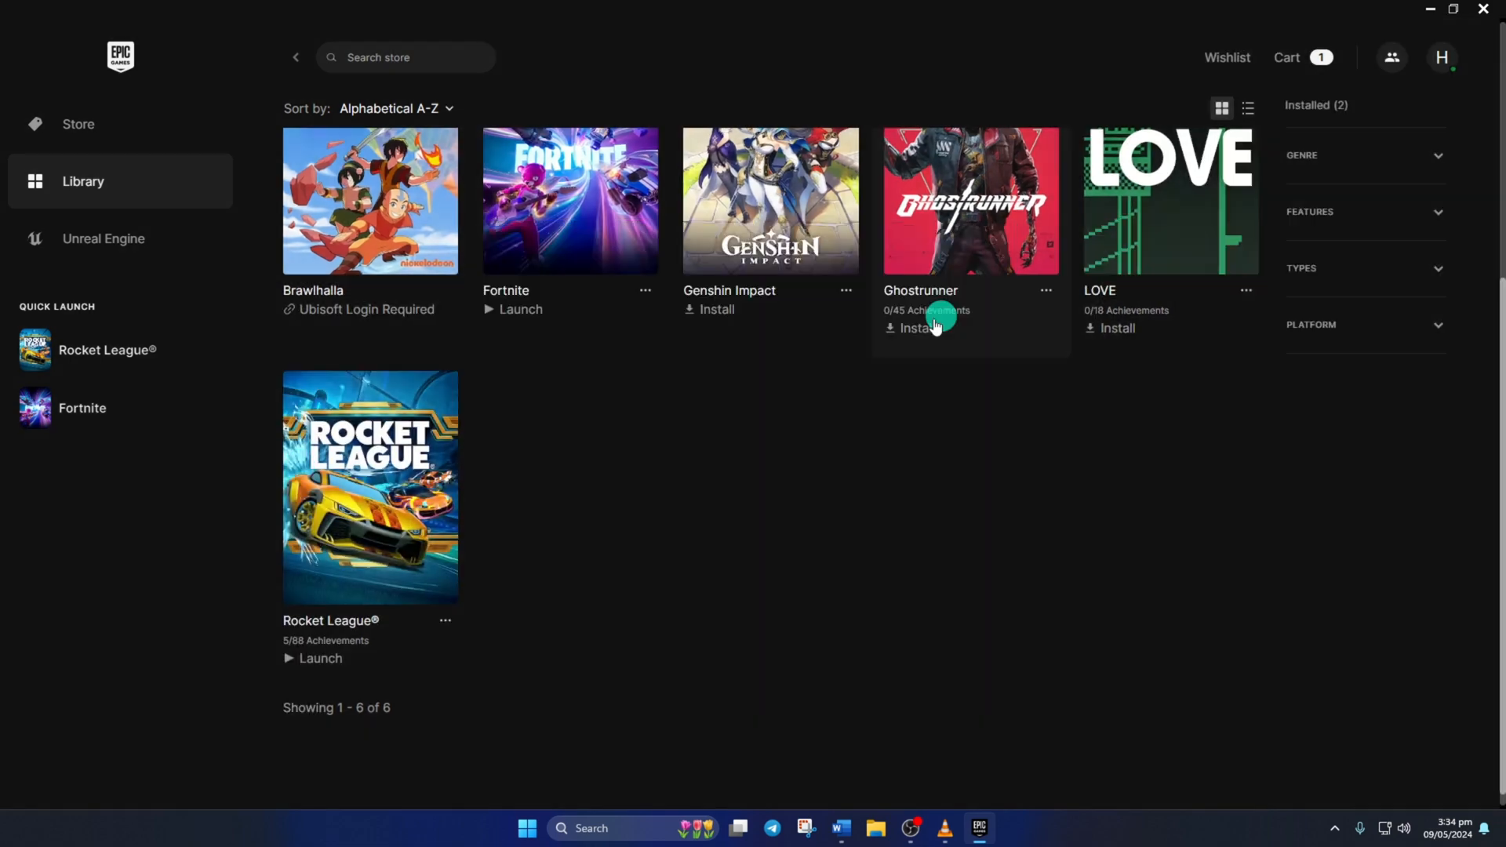
{"action": "left_click", "coordinate": [319, 658]}
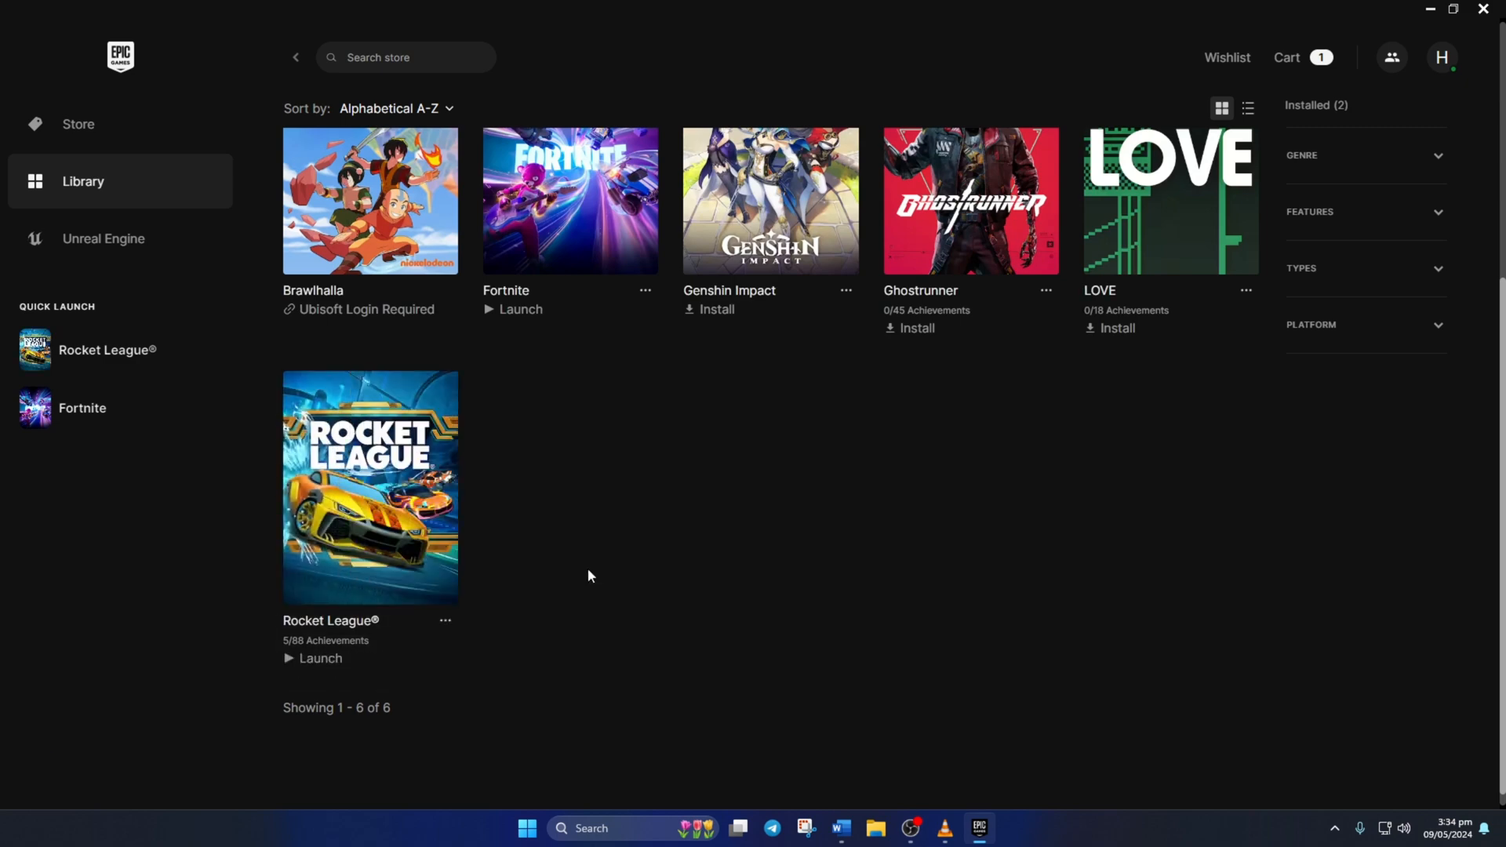
{"action": "mouse_move", "coordinate": [1492, 8]}
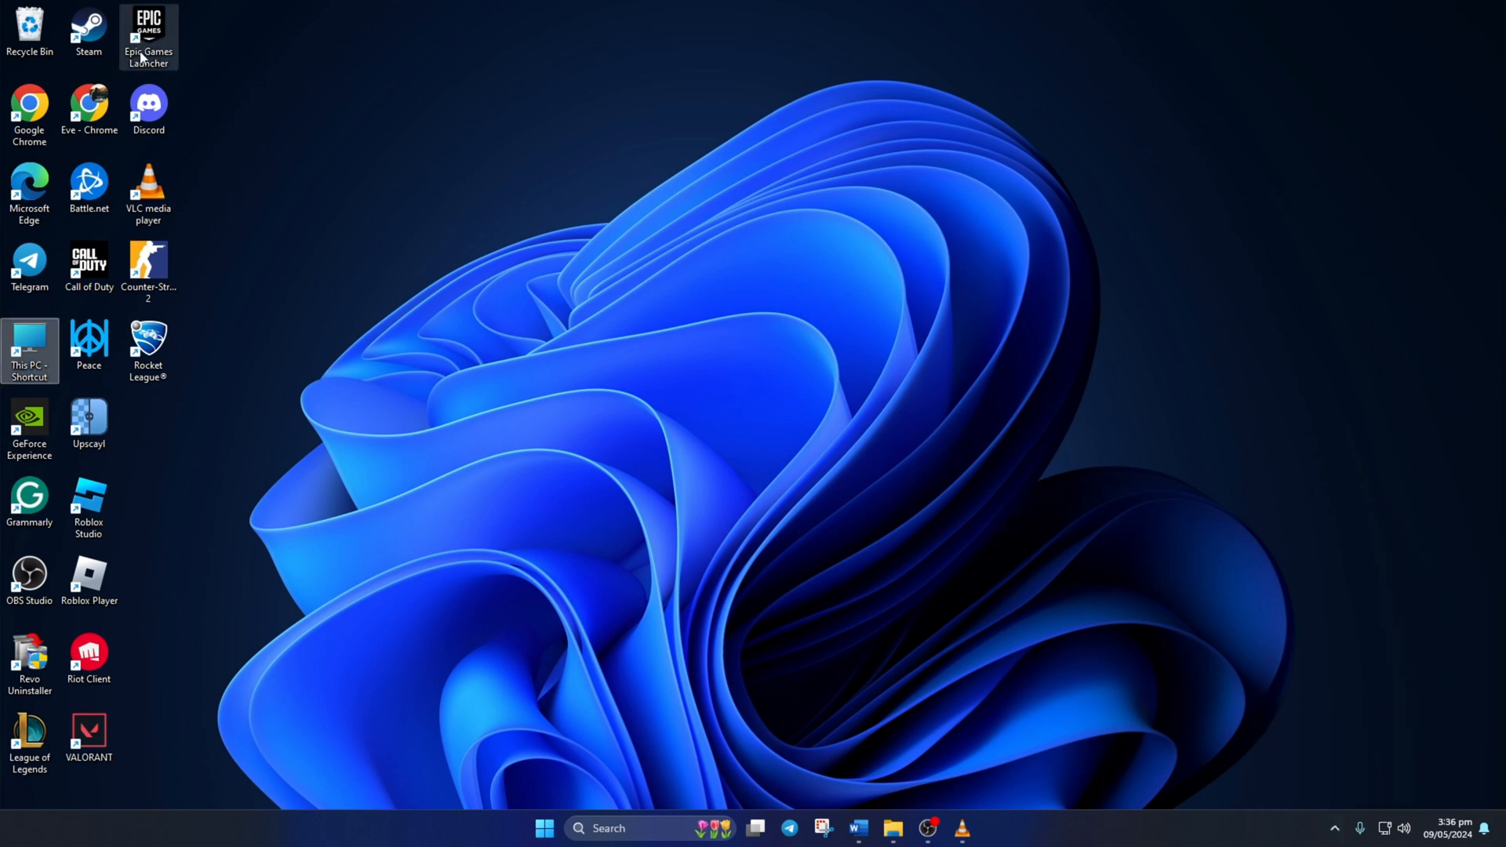
- Run the Epic Games Launcher shortcut as administrator, approving the UAC prompt
{"action": "right_click", "coordinate": [148, 37]}
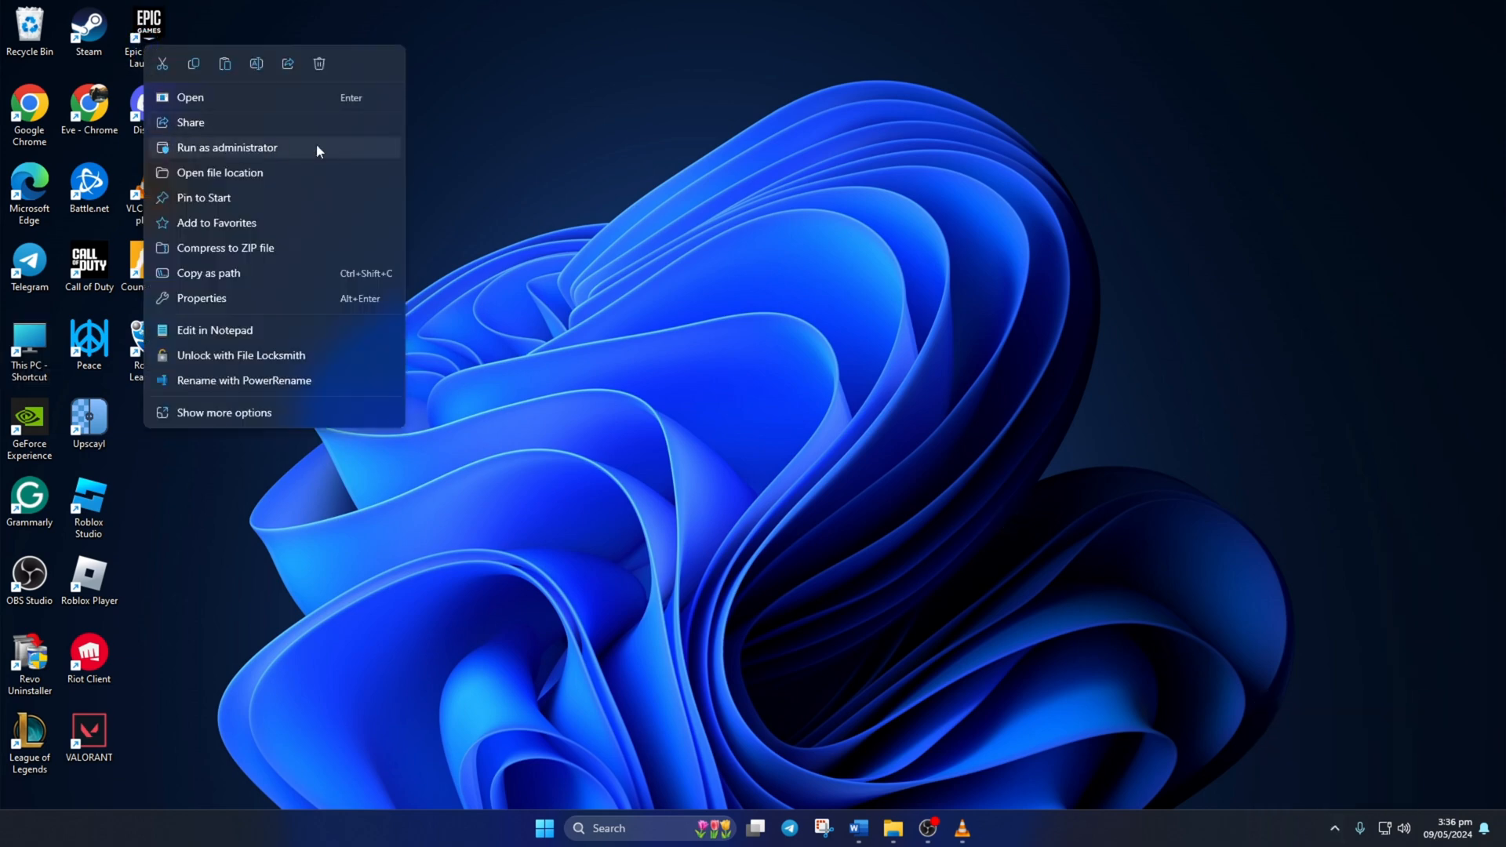
{"action": "left_click", "coordinate": [226, 146]}
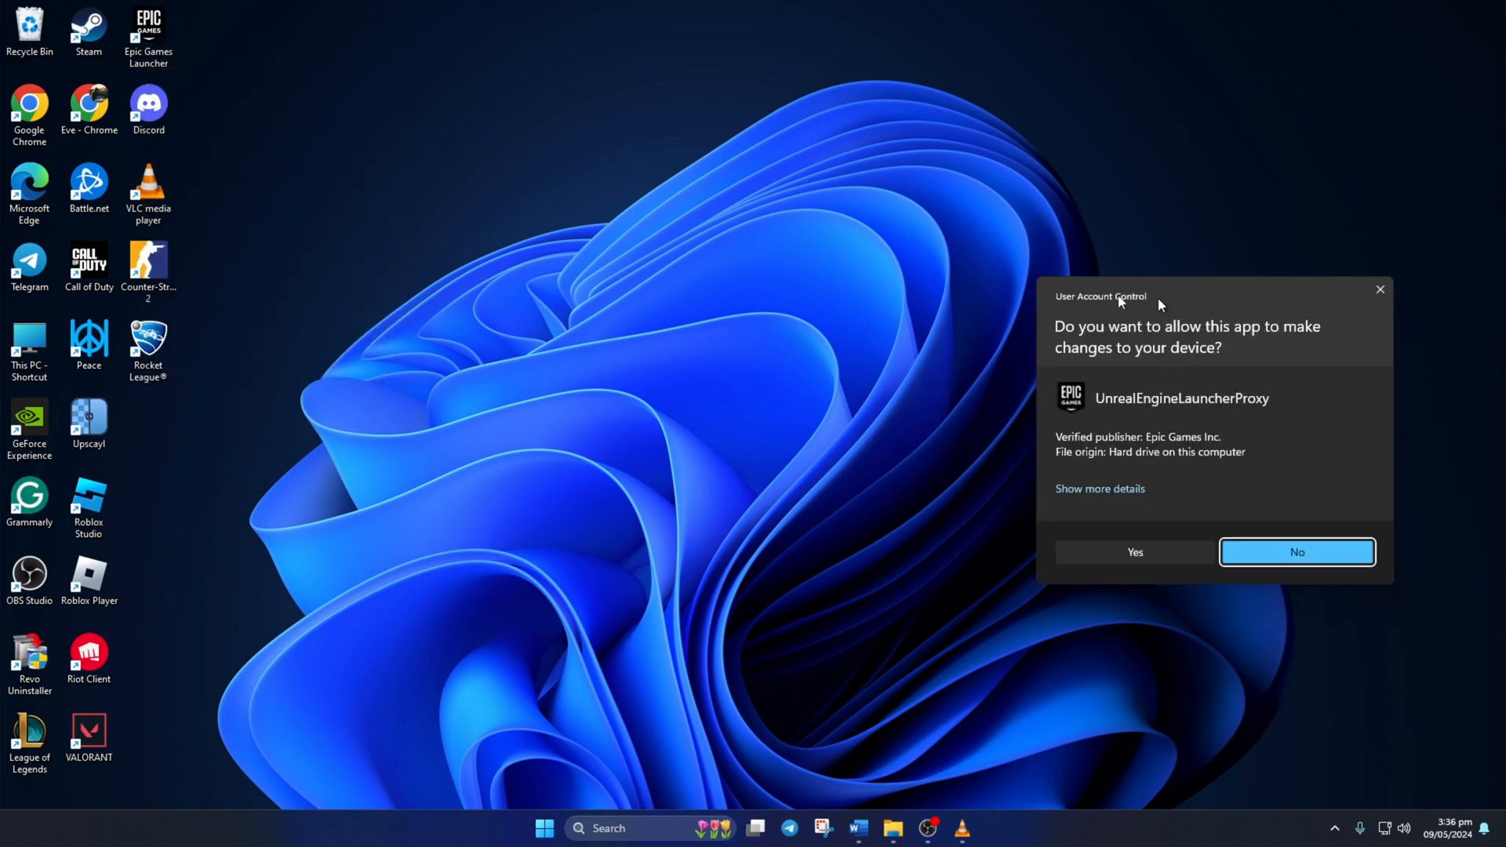
{"action": "left_click", "coordinate": [1296, 552]}
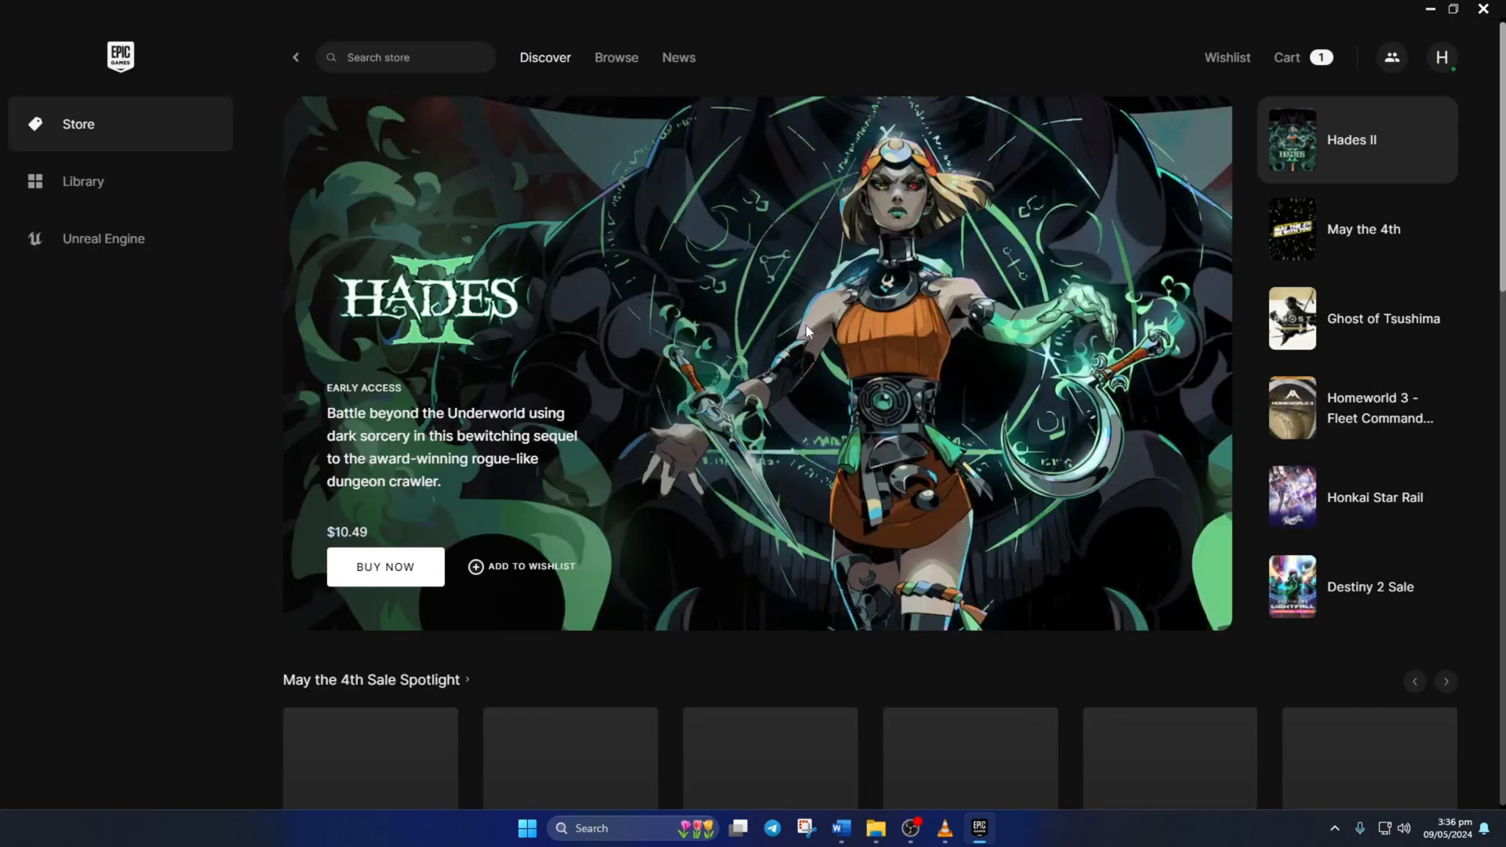
- Launch Rocket League from the Library's Quick Launch into freeplay
{"action": "left_click", "coordinate": [82, 181]}
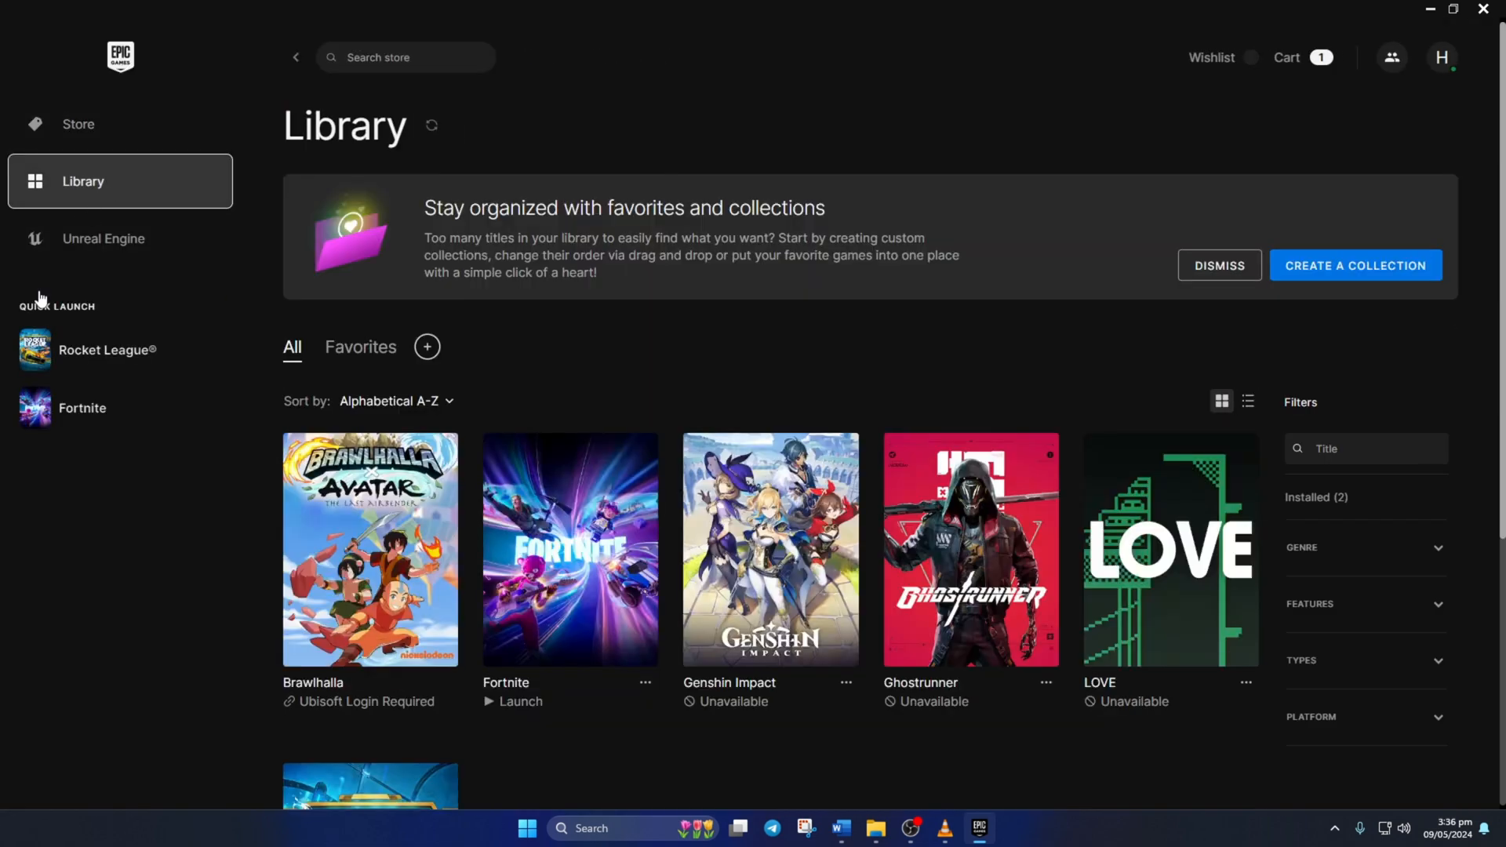
{"action": "mouse_move", "coordinate": [120, 348]}
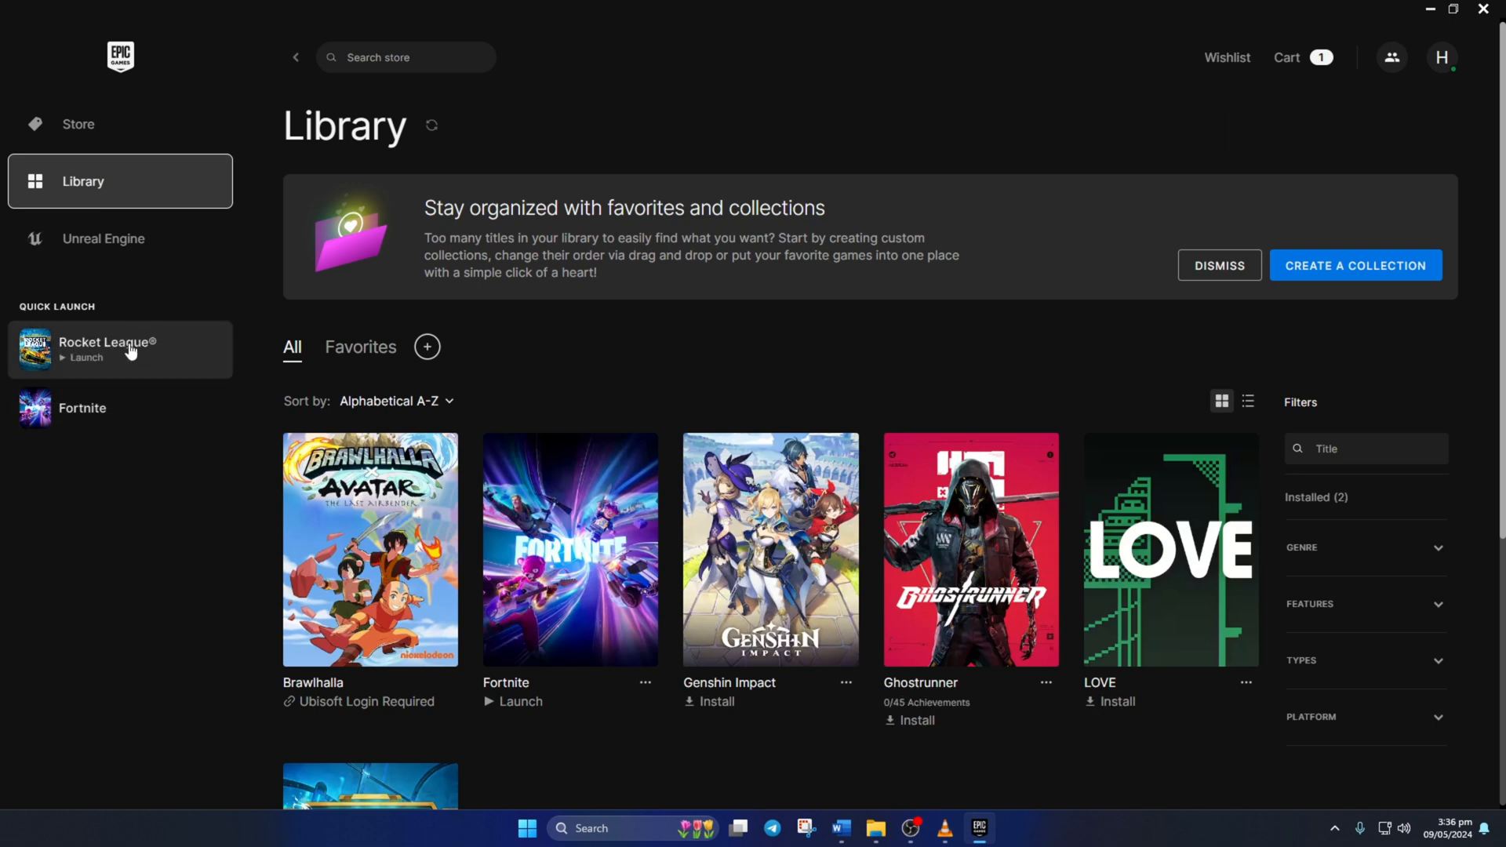
{"action": "left_click", "coordinate": [86, 357]}
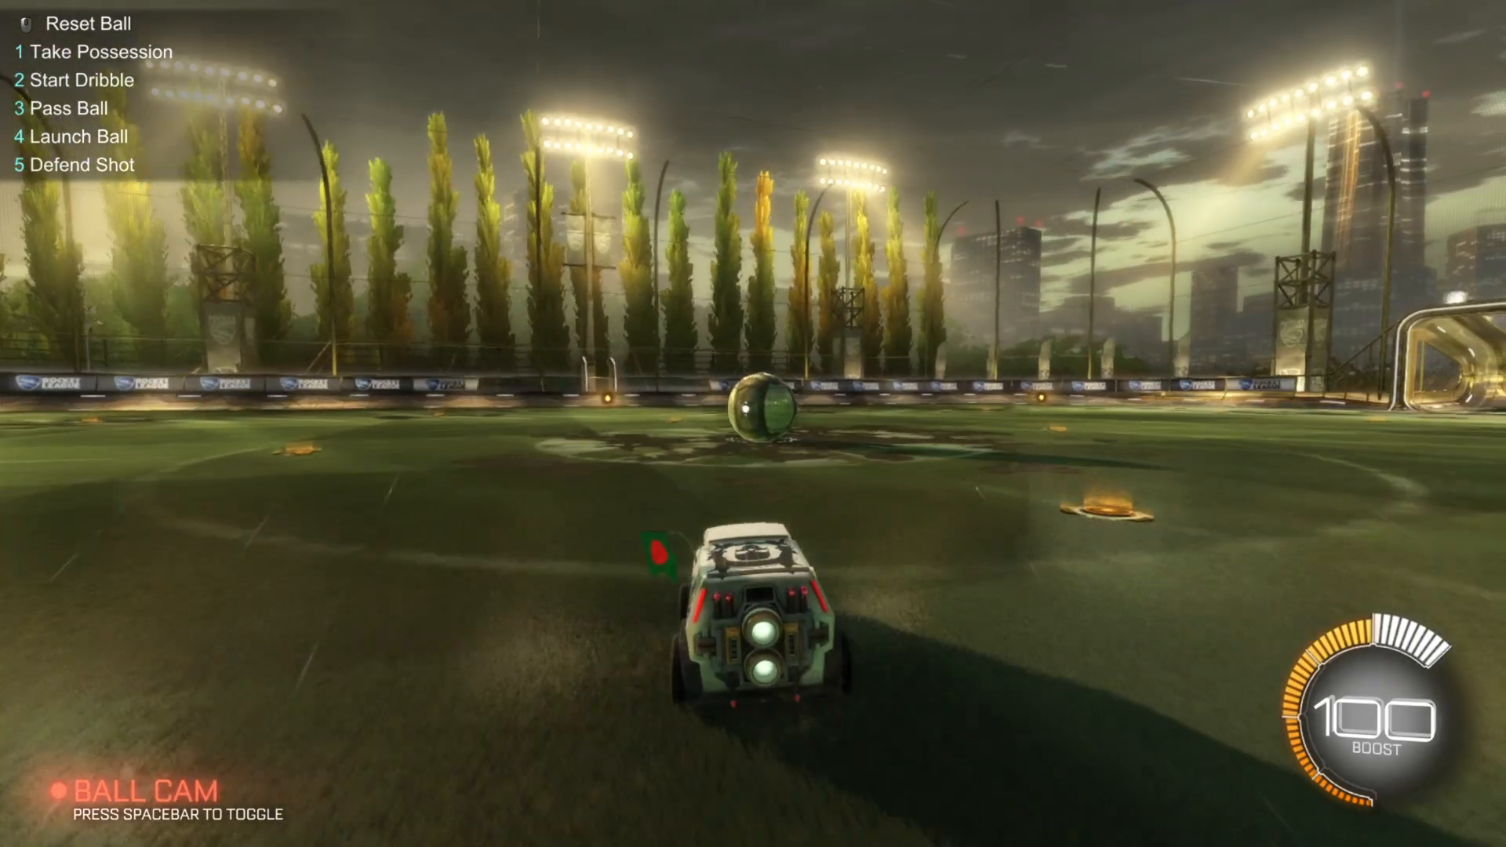
{"action": "key", "text": "w"}
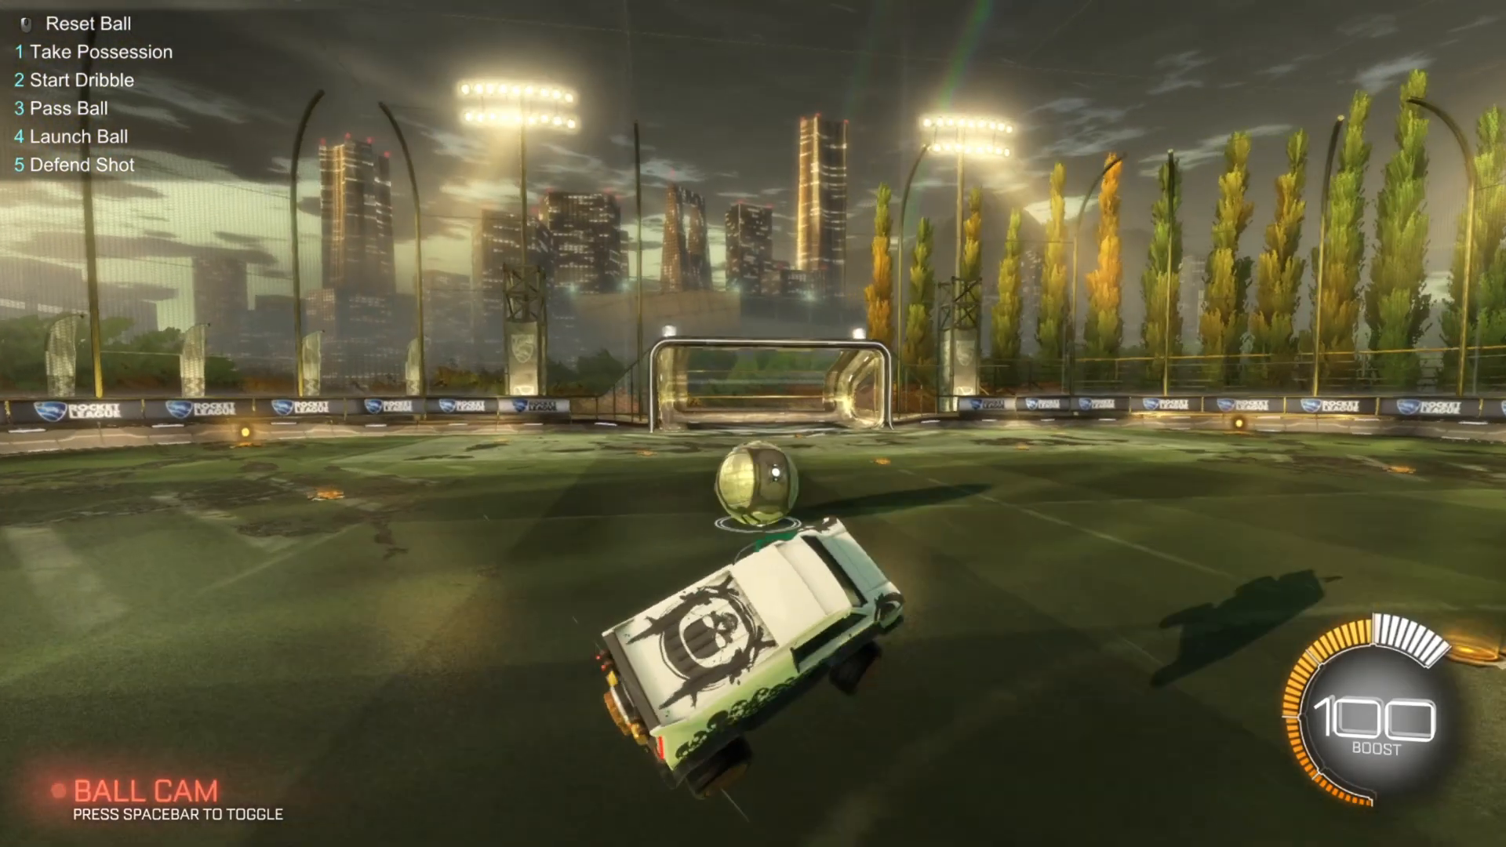